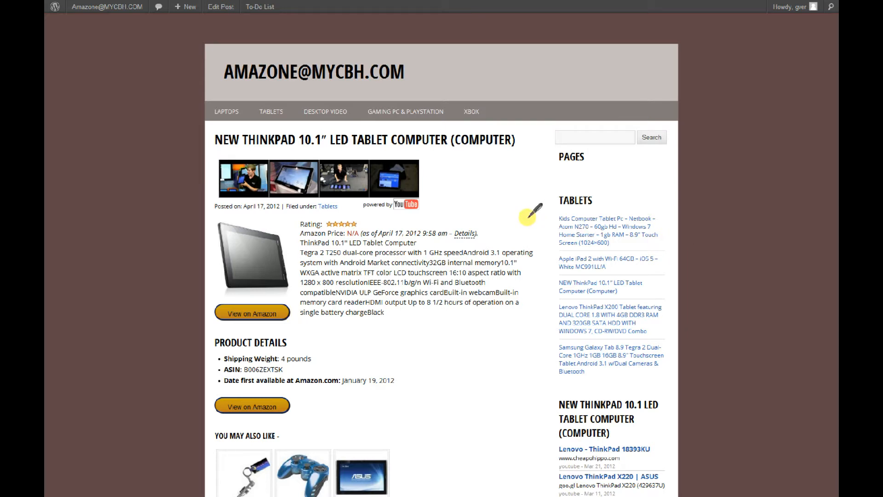
mouse_move(522, 226)
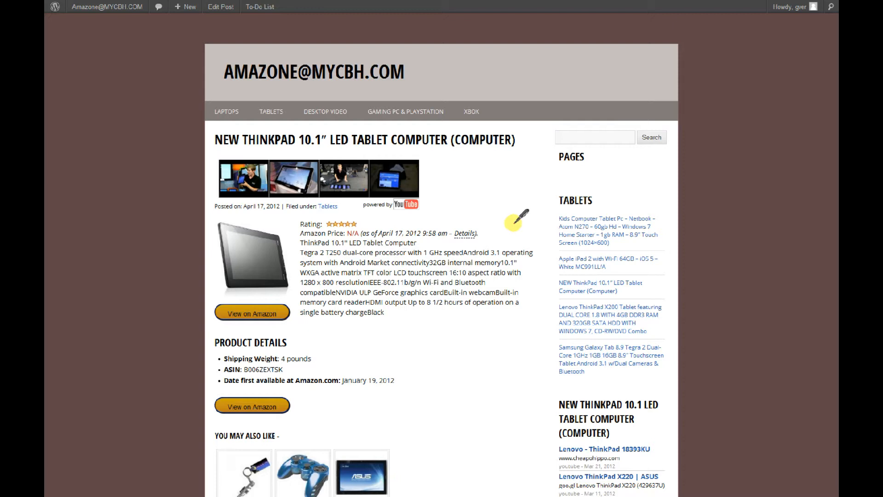
mouse_move(516, 218)
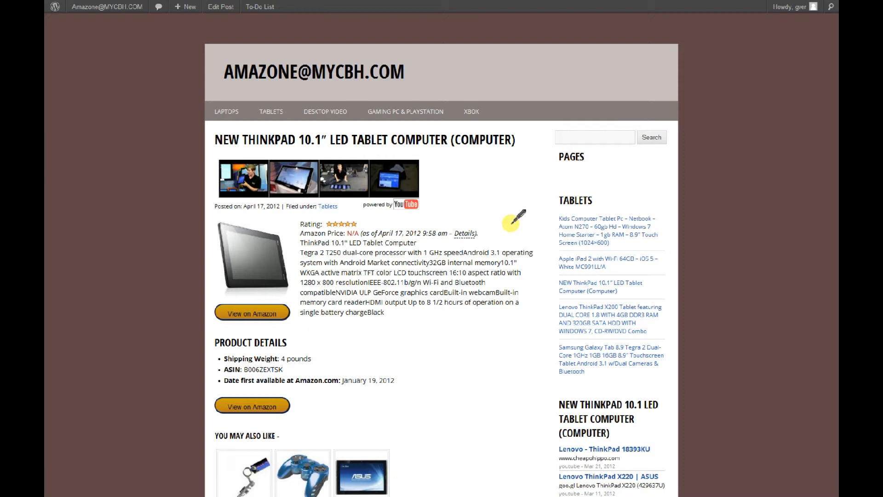
mouse_move(419, 142)
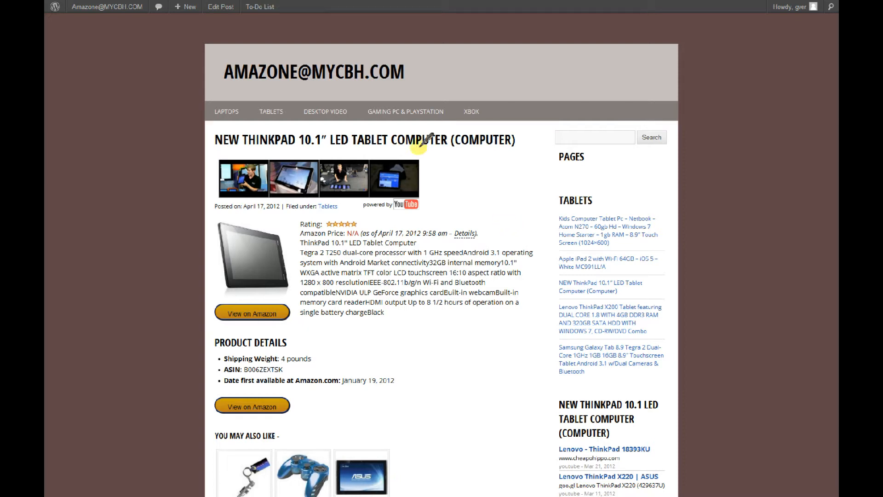
mouse_move(310, 92)
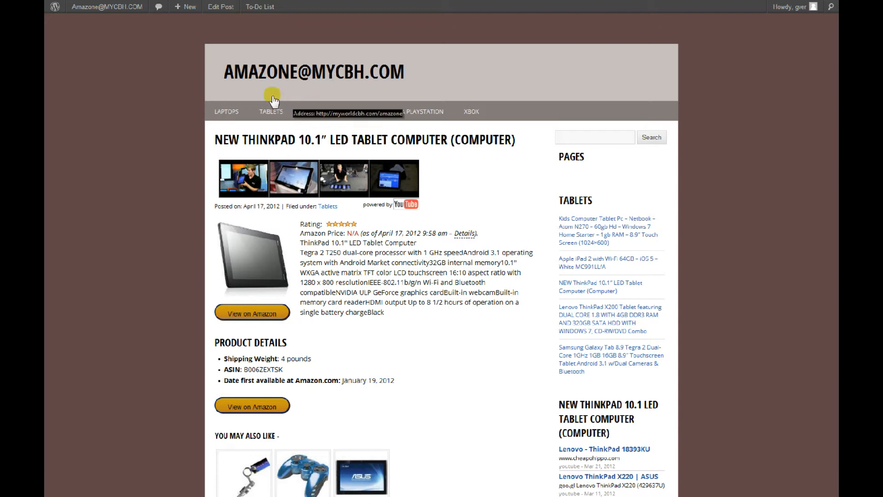
mouse_move(412, 115)
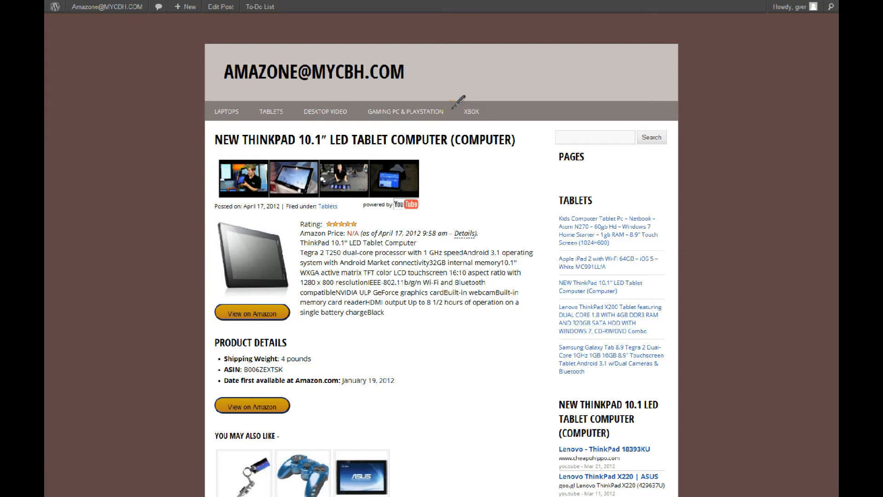
mouse_move(350, 112)
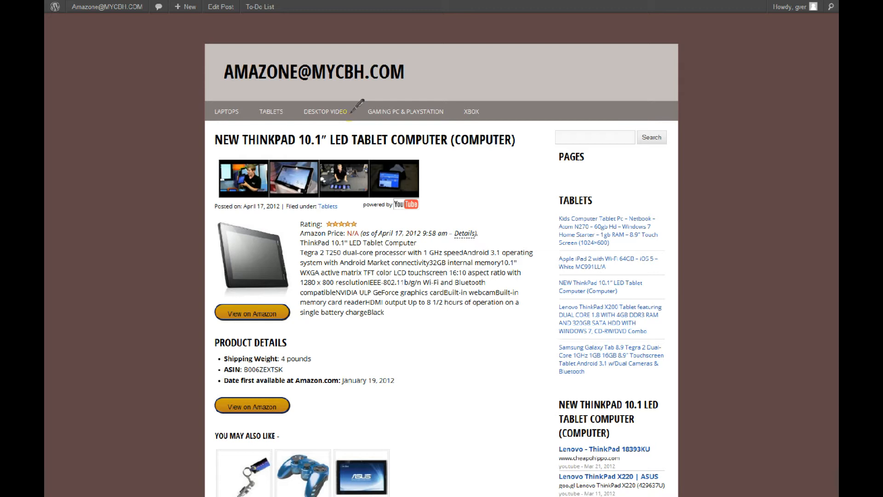
mouse_move(459, 154)
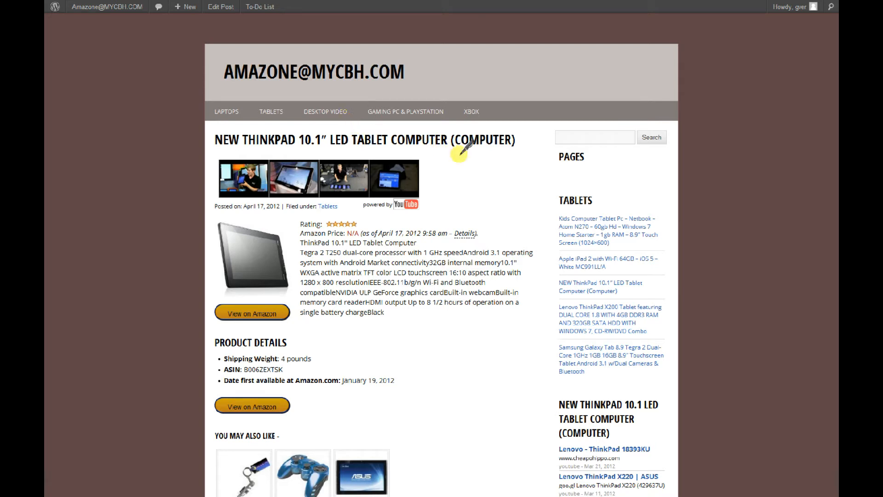
mouse_move(475, 188)
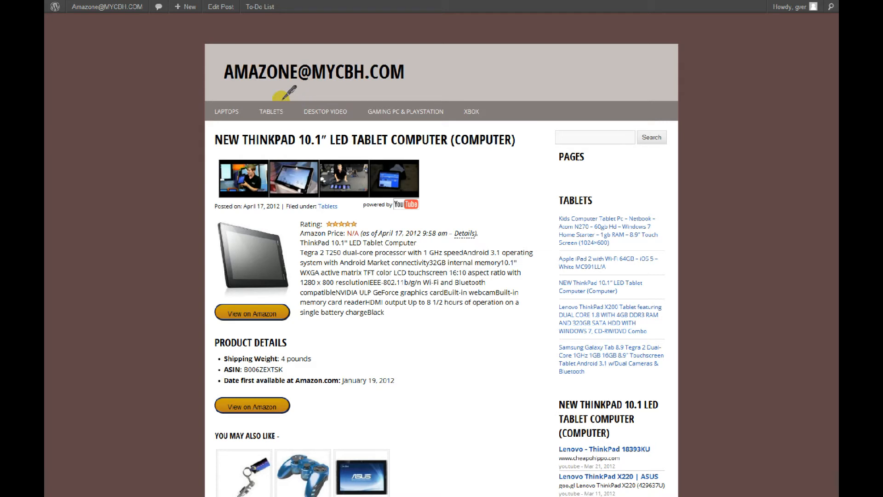
mouse_move(226, 111)
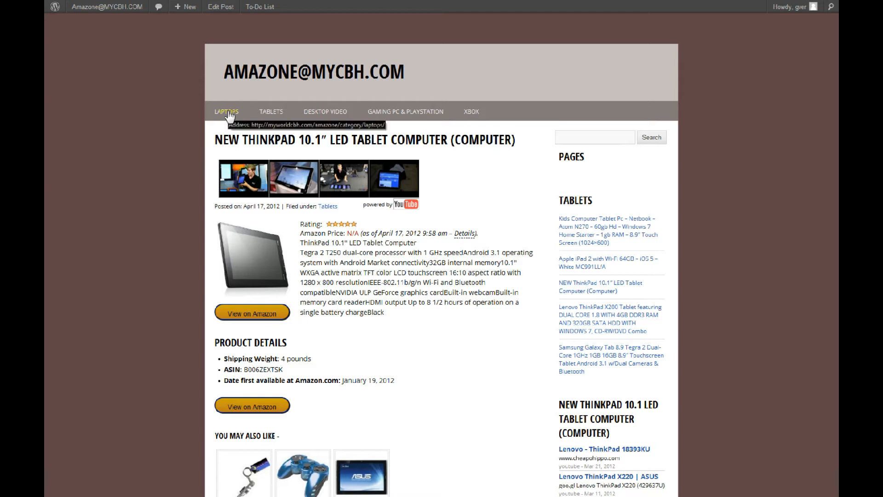
Browse the Laptops, Desktop Video and Xbox category pages from the top navigation bar.
click(226, 112)
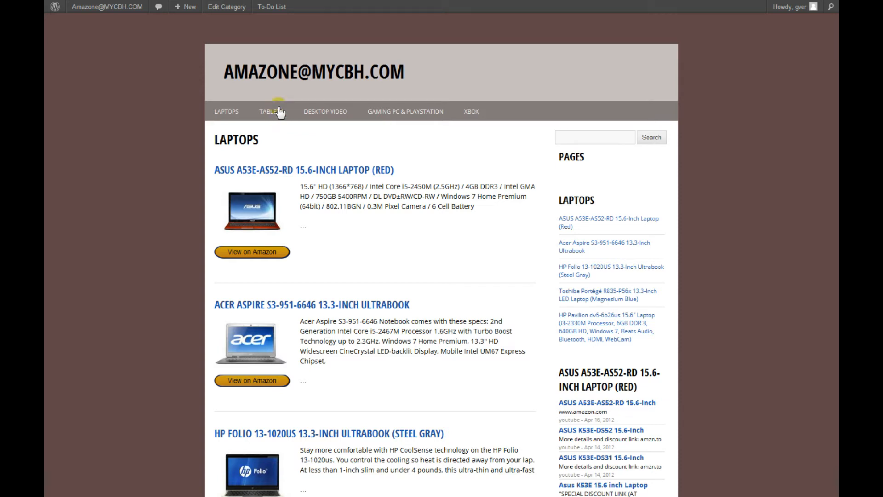
click(271, 111)
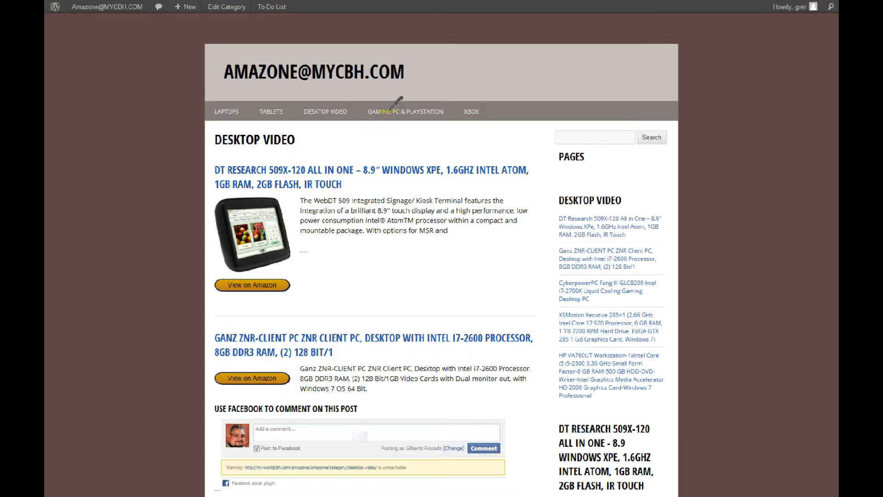
click(405, 111)
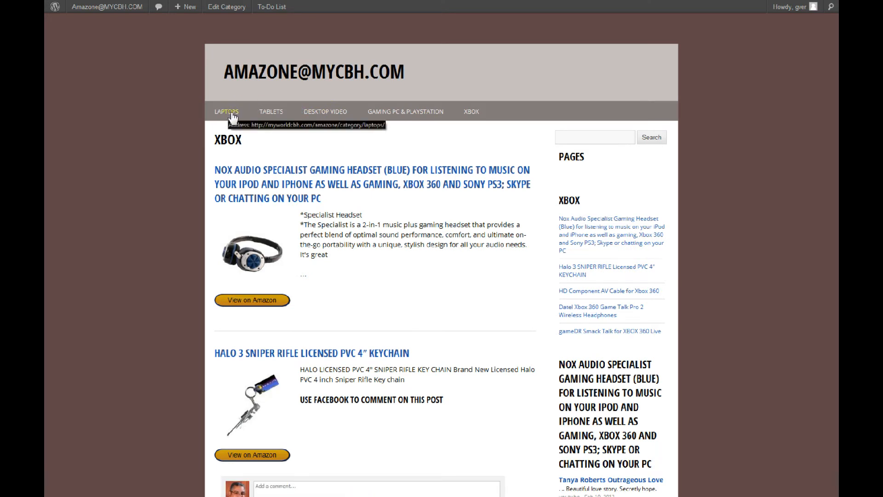
mouse_move(232, 117)
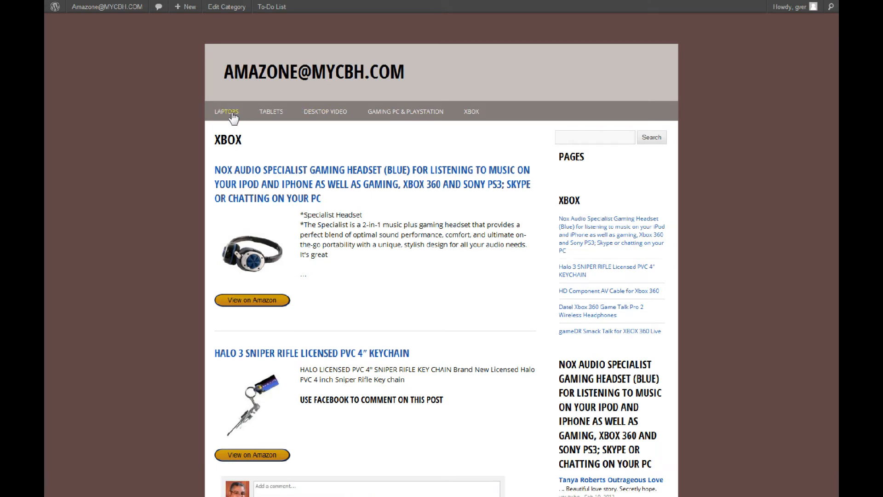
Return to the Laptops category page listing the Asus, Acer and HP laptops.
click(227, 112)
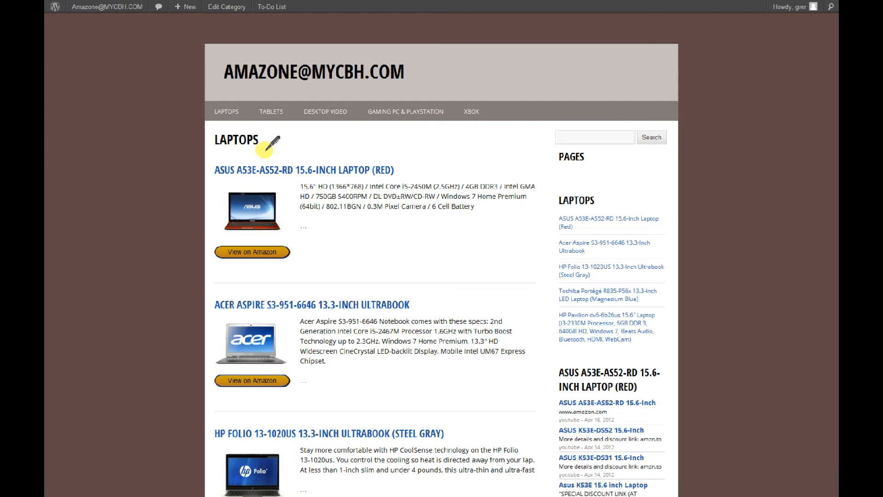
mouse_move(226, 111)
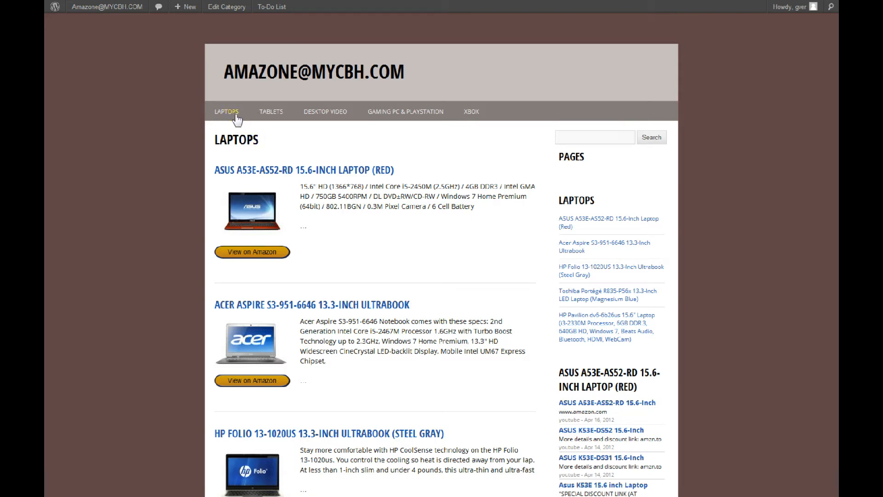
mouse_move(227, 112)
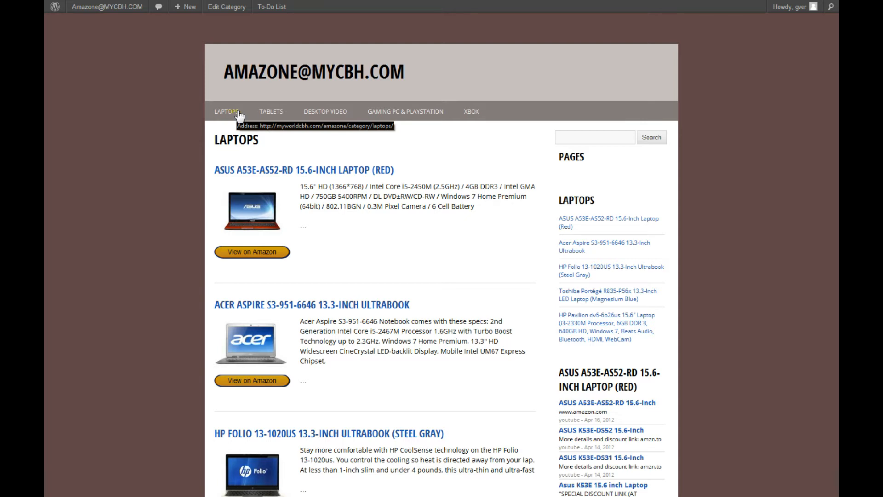
mouse_move(236, 114)
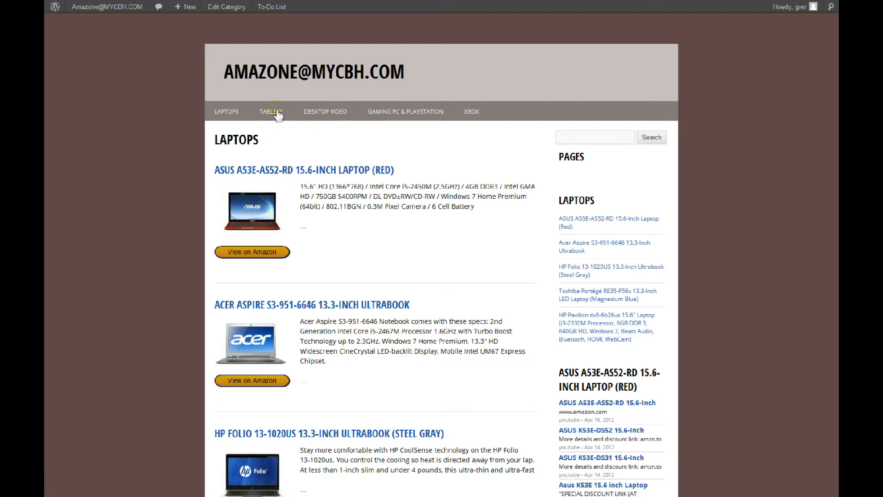
Browse the Tablets category, then the Desktop Video category with the DT Research and Ganz ZNR PCs.
click(271, 111)
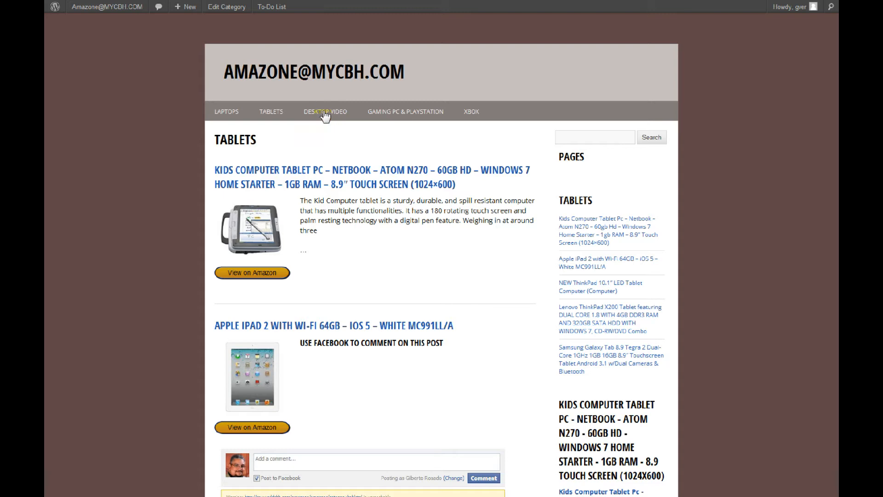
click(324, 111)
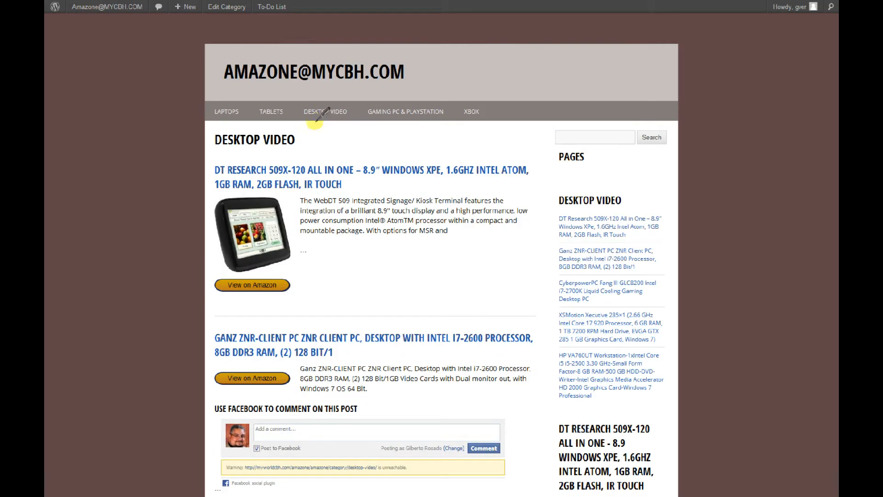
mouse_move(325, 111)
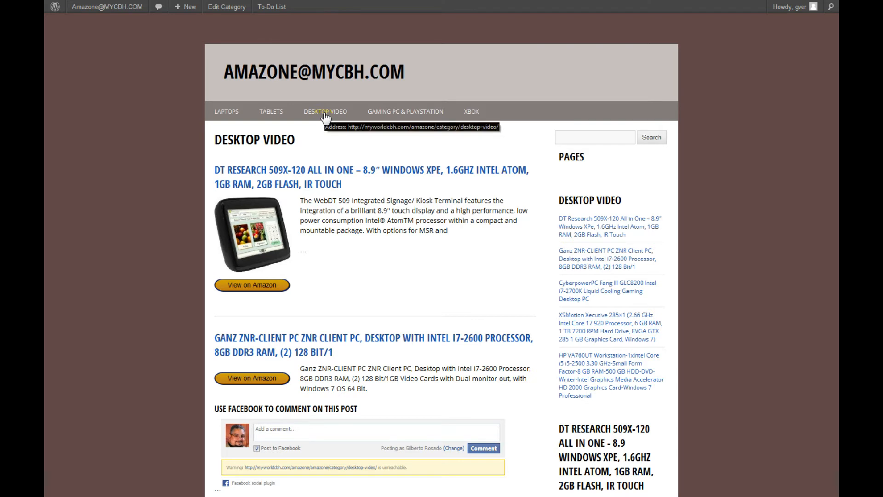
mouse_move(325, 111)
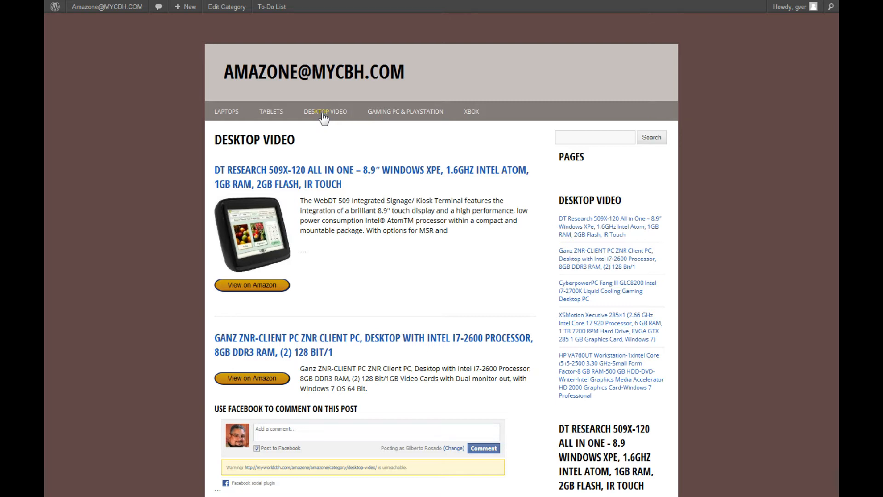
mouse_move(339, 116)
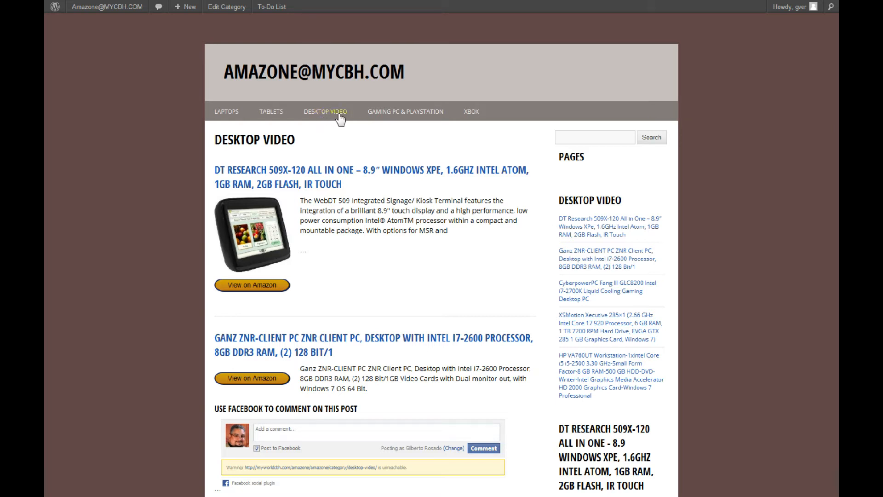
mouse_move(398, 118)
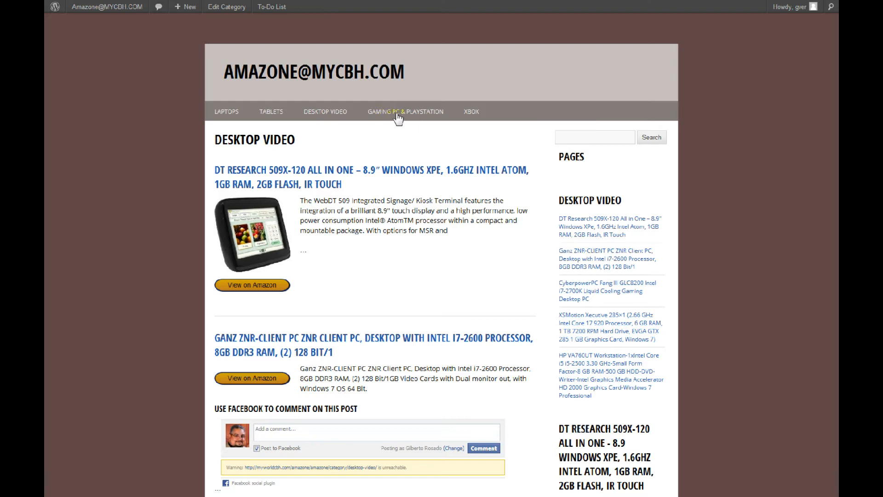
Show the Gaming PC & Playstation category with the Alienware gamepad and Ferrari GT wheel.
click(404, 111)
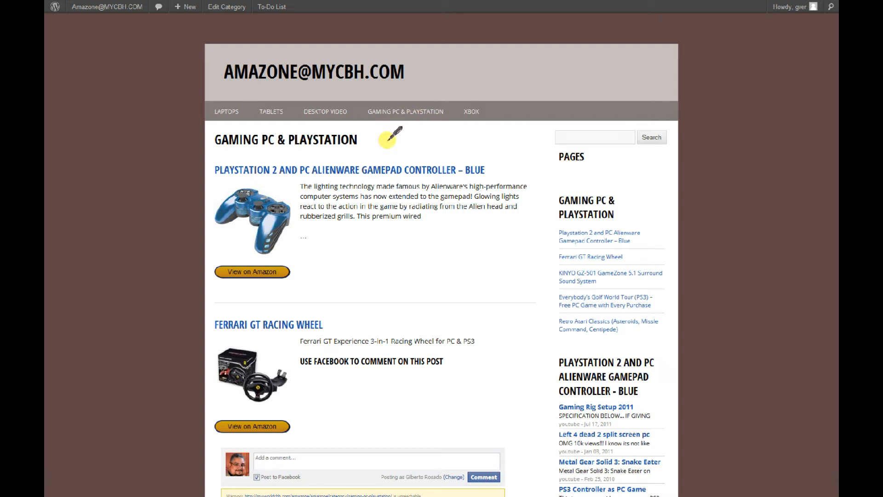
mouse_move(297, 374)
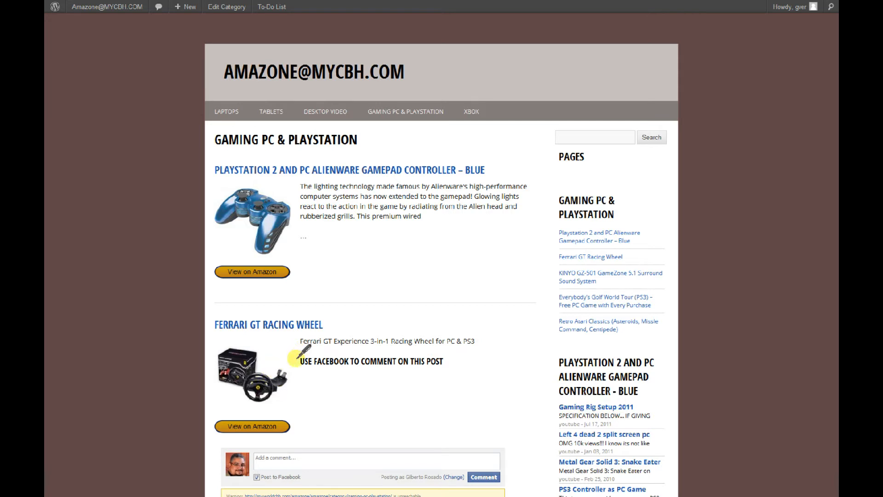
mouse_move(355, 152)
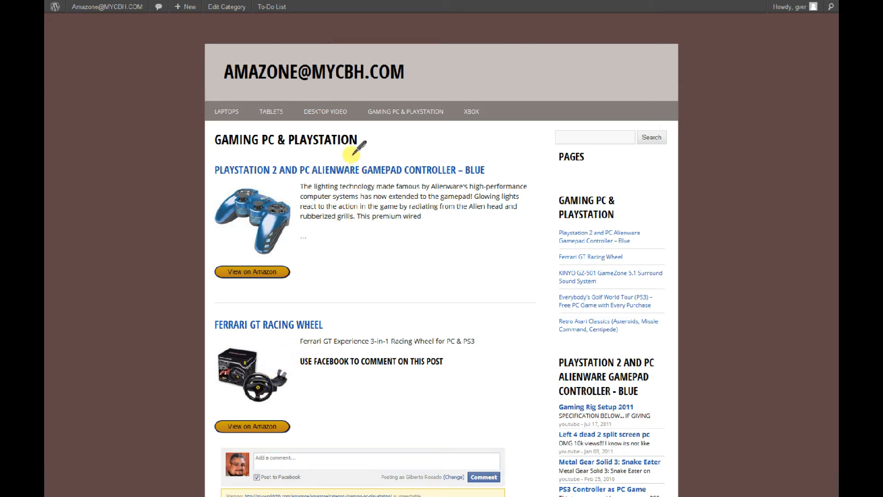
mouse_move(417, 112)
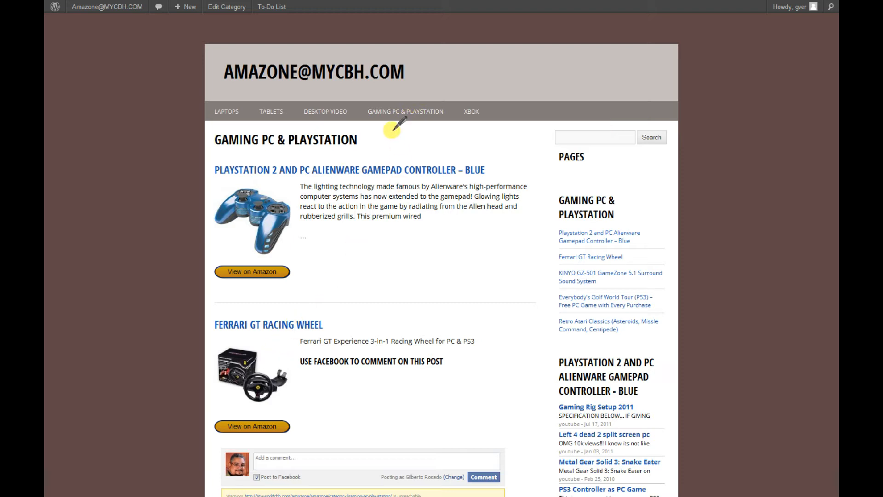
mouse_move(470, 111)
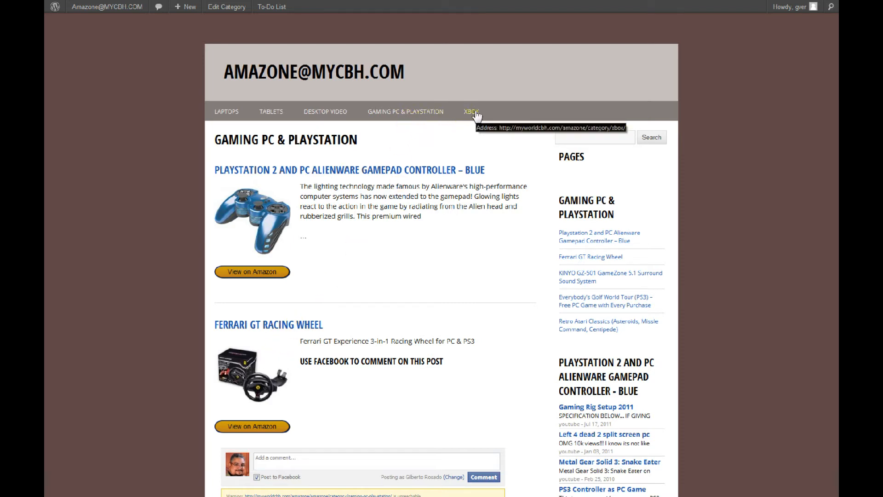
click(470, 111)
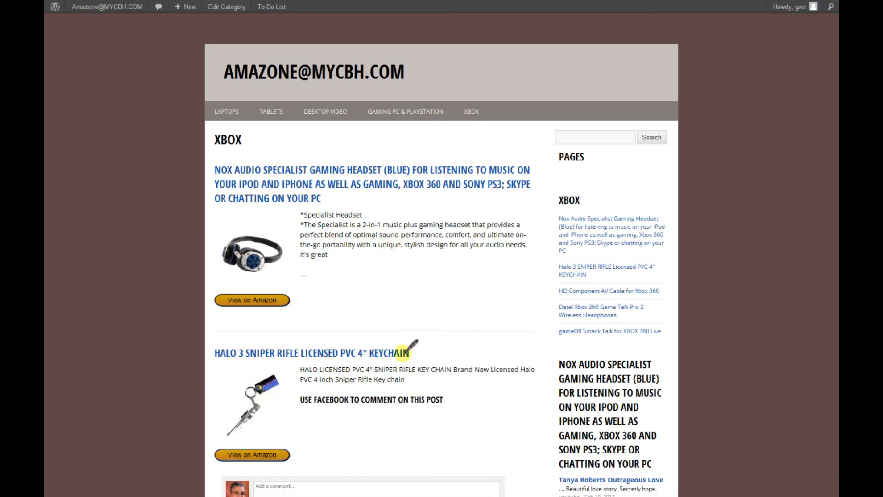
mouse_move(461, 132)
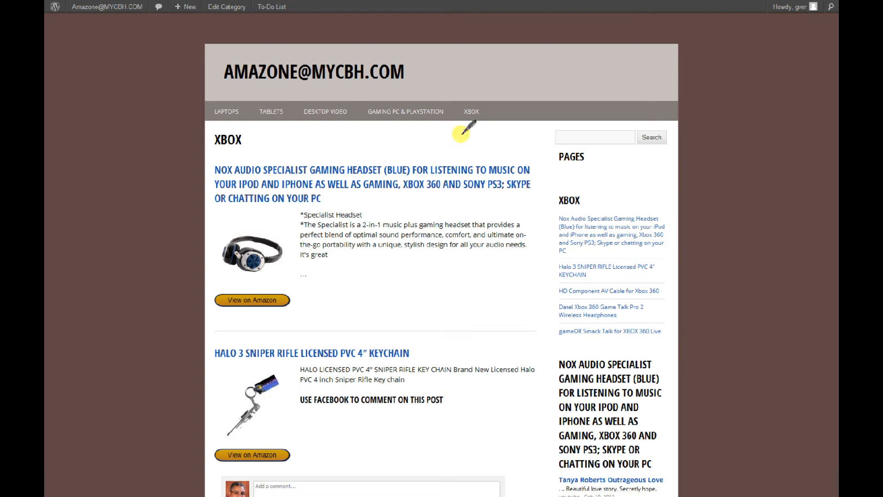
mouse_move(471, 111)
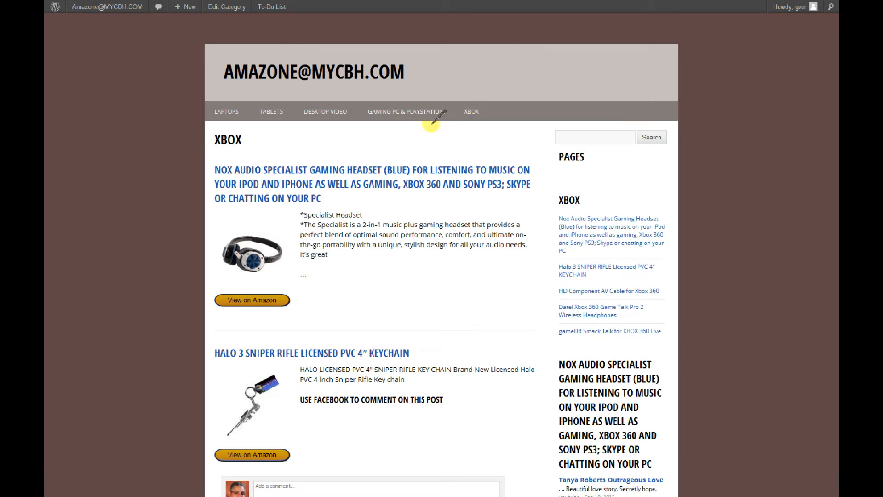
mouse_move(270, 111)
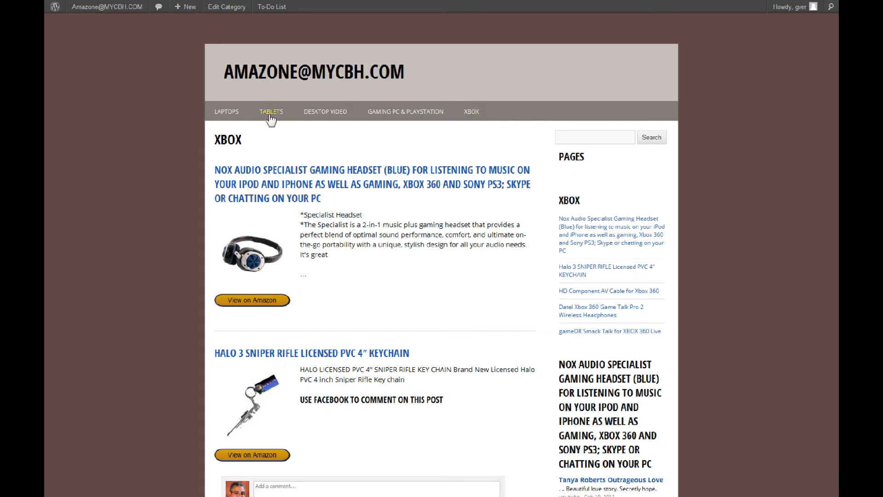
mouse_move(271, 111)
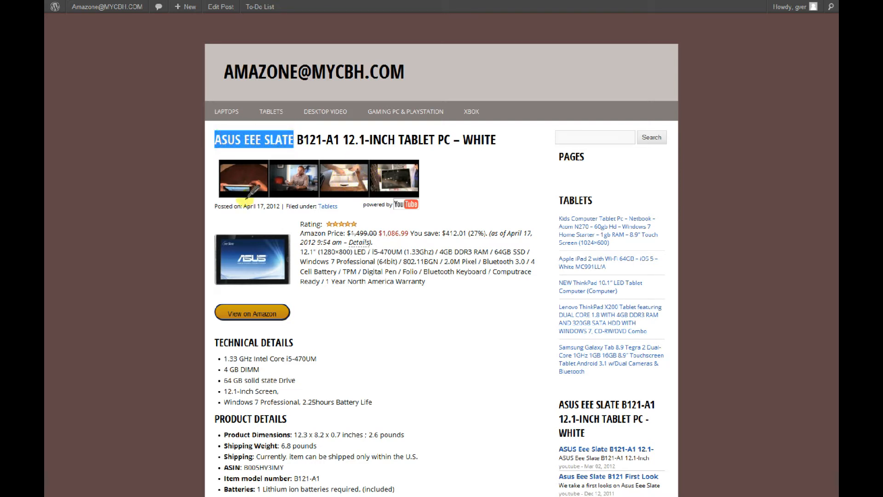
mouse_move(392, 184)
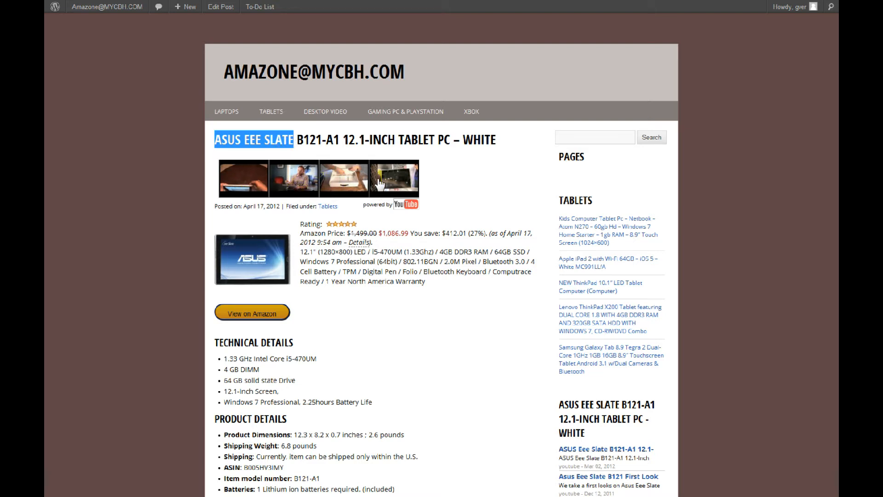
mouse_move(244, 180)
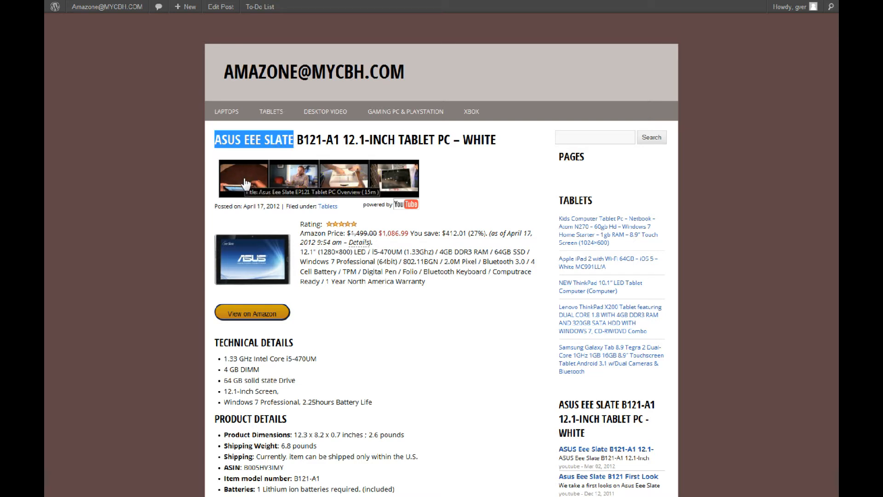
Watch the Asus Eee Slate EP121 overview video in the pop-up, pausing, resuming and skipping ahead.
click(244, 179)
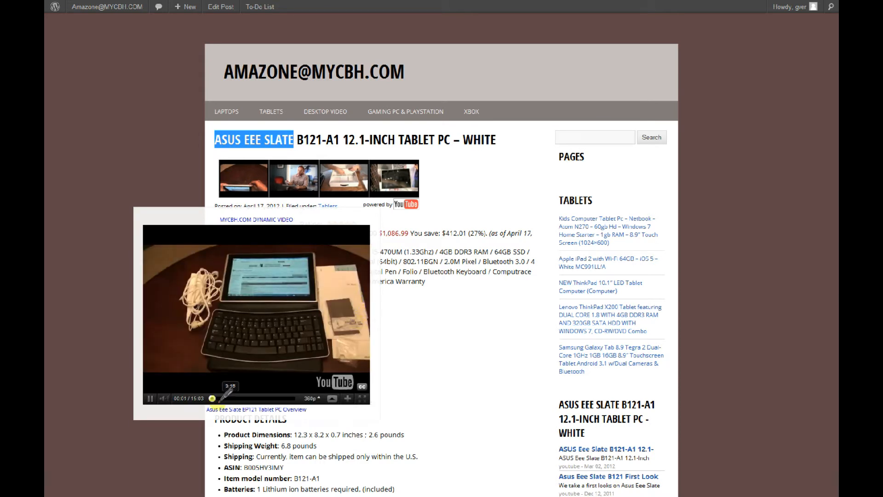
click(150, 398)
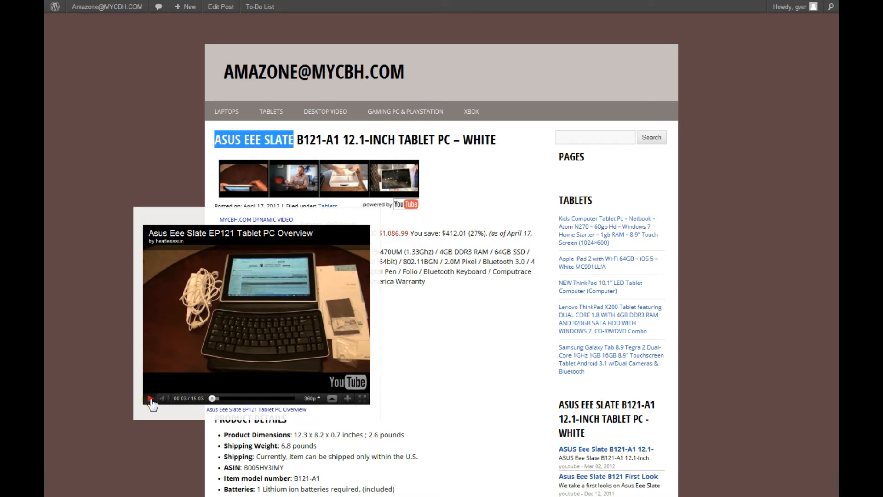
click(151, 399)
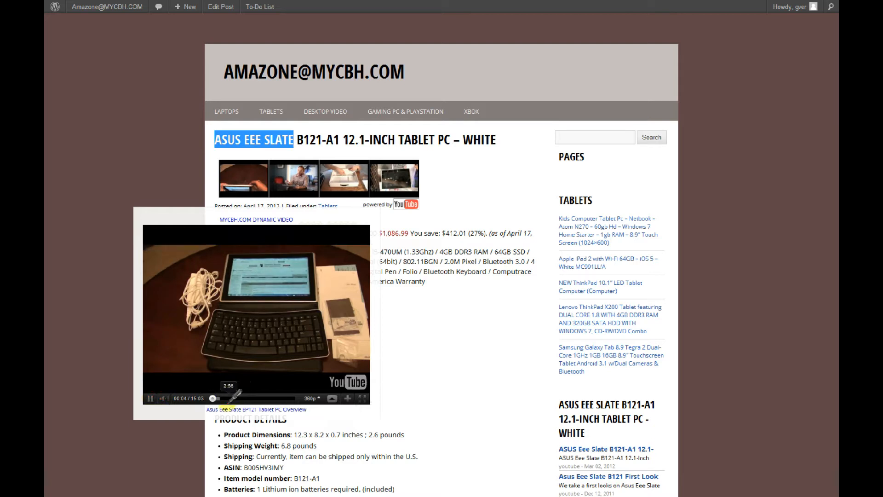
mouse_move(388, 377)
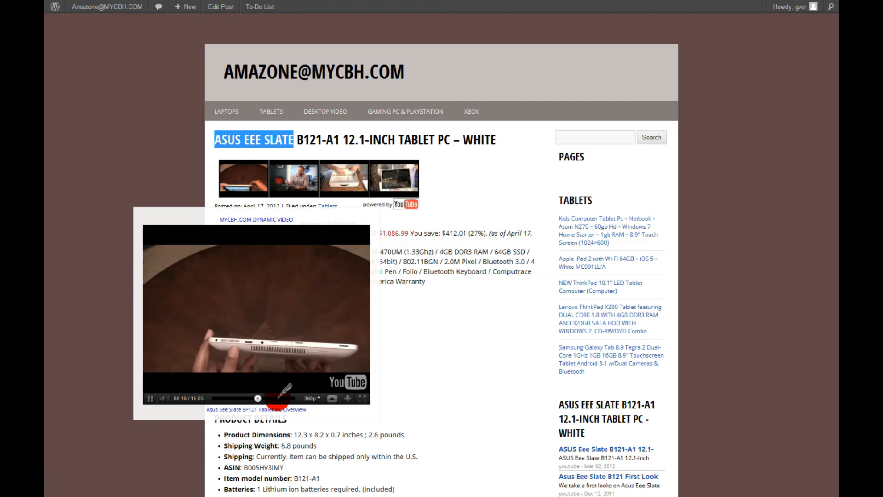
click(276, 399)
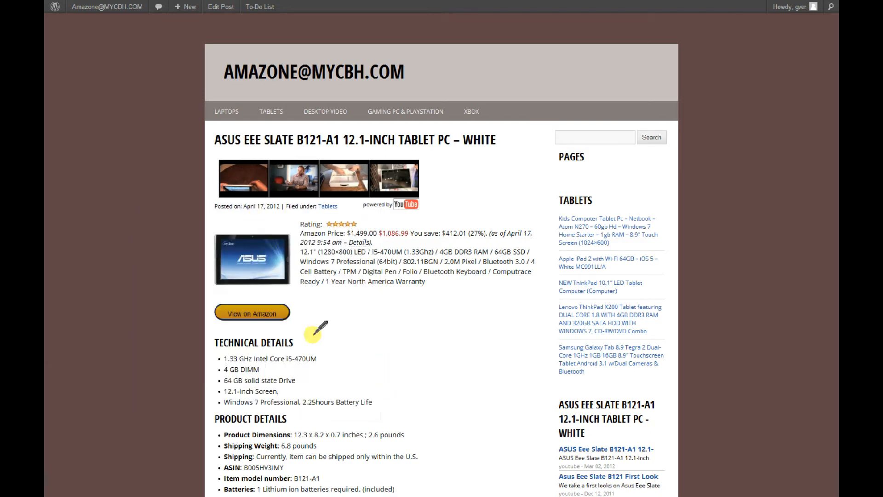
mouse_move(400, 178)
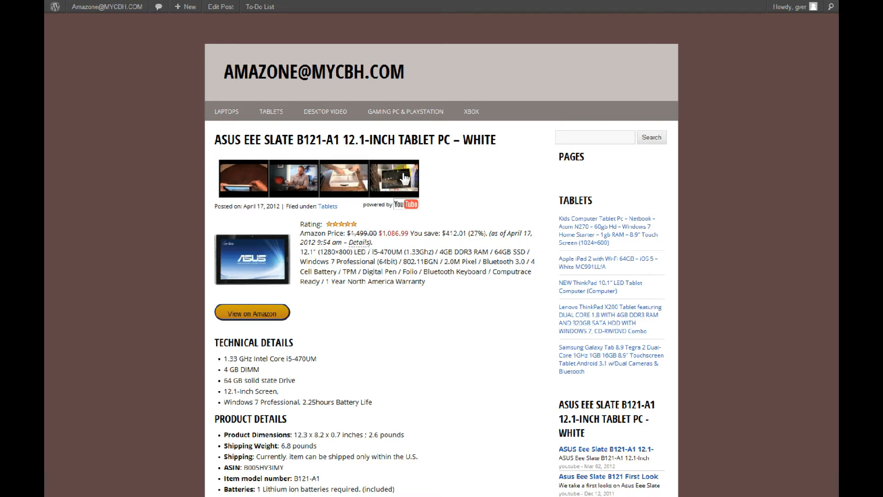
Play the Eee Pad EP121 Computex 2010 hands-on video from the fourth thumbnail.
click(393, 178)
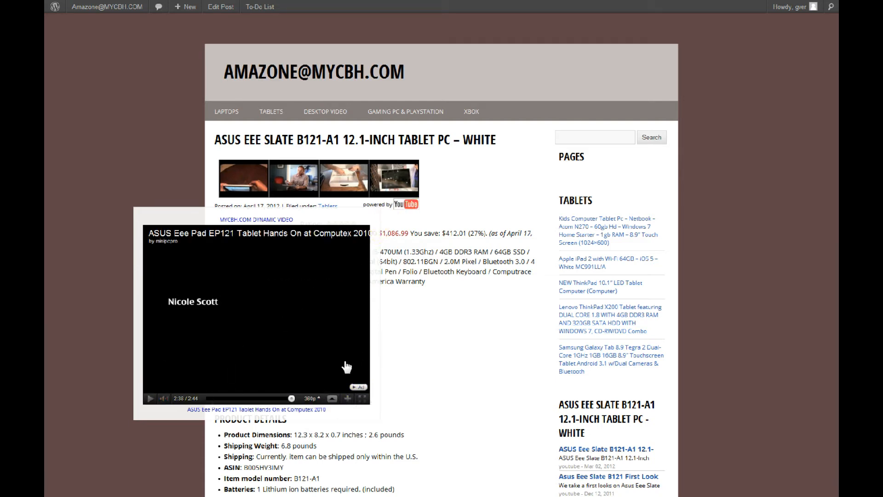
mouse_move(280, 282)
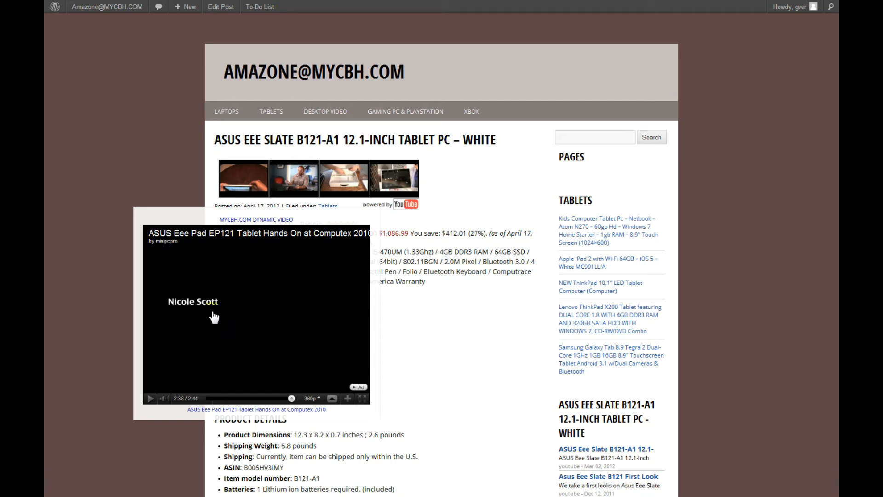
mouse_move(303, 302)
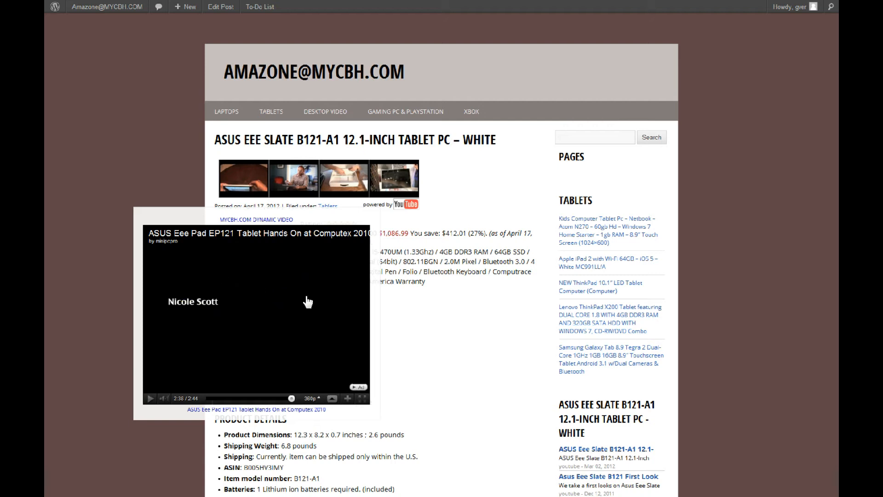
mouse_move(292, 373)
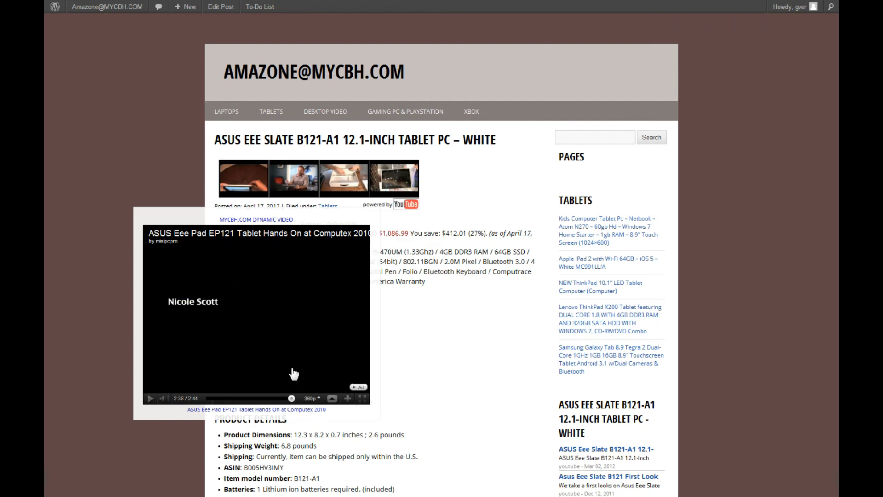
mouse_move(226, 325)
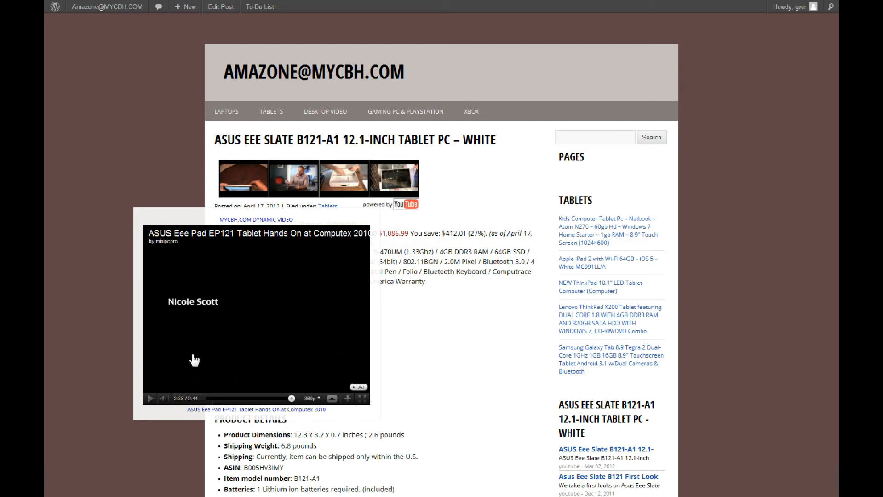
mouse_move(341, 358)
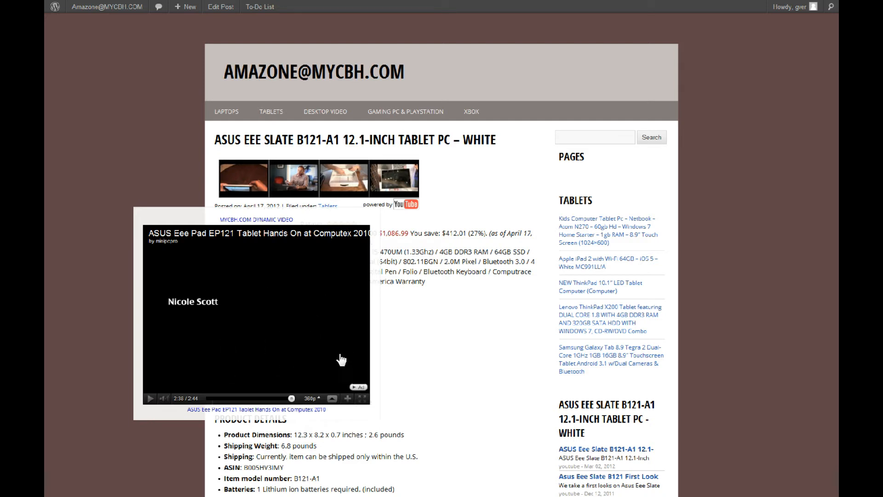
mouse_move(244, 303)
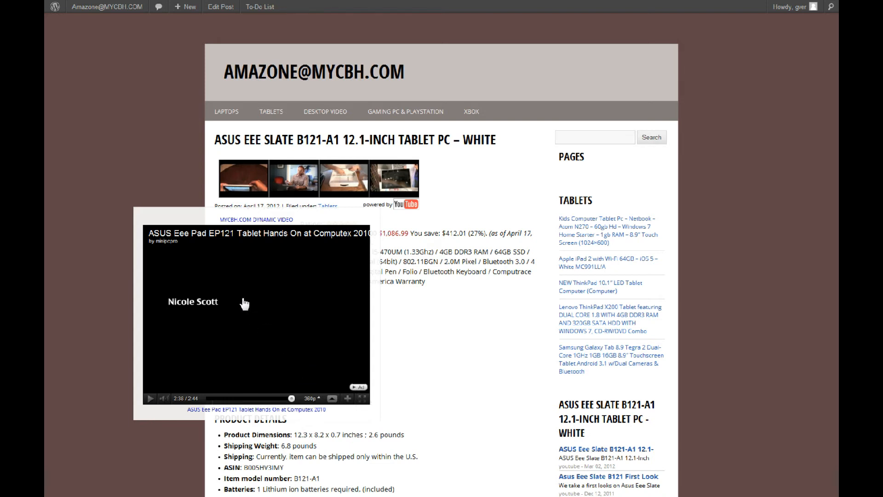
mouse_move(236, 283)
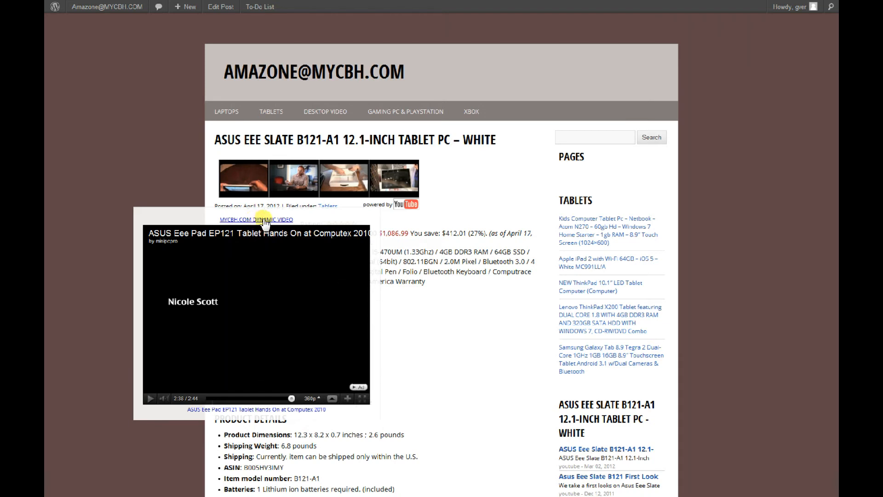
mouse_move(265, 331)
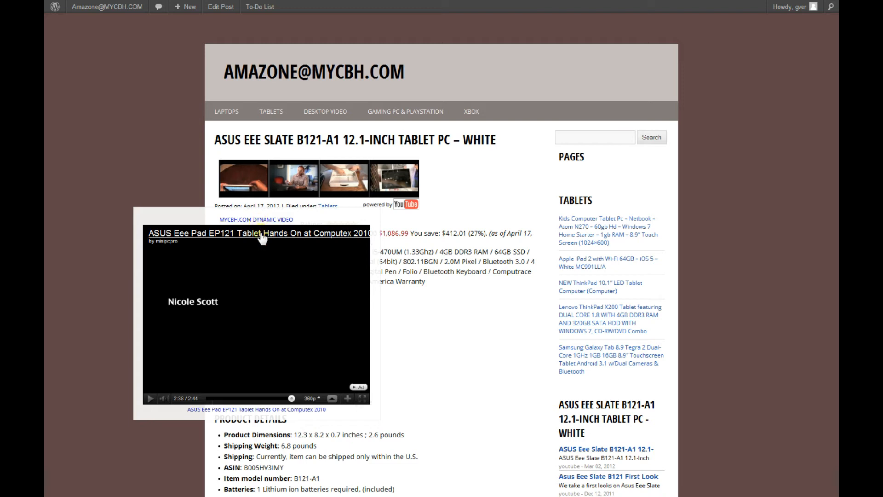
mouse_move(260, 295)
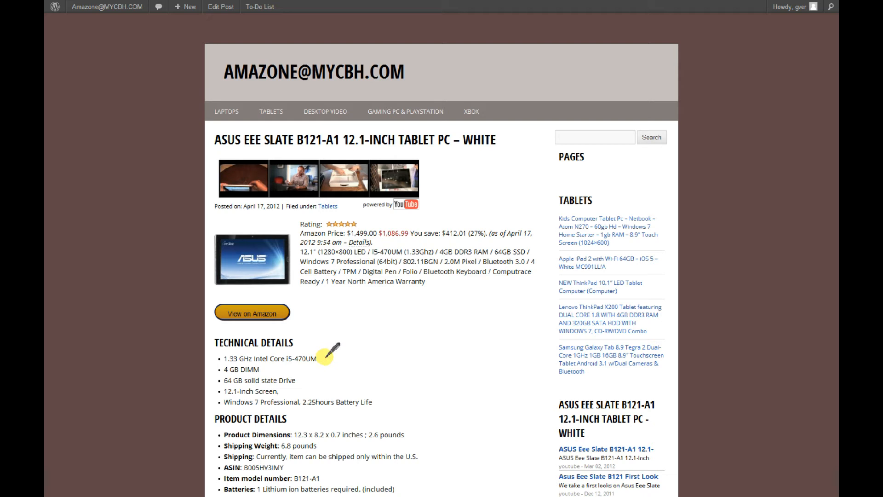
mouse_move(332, 343)
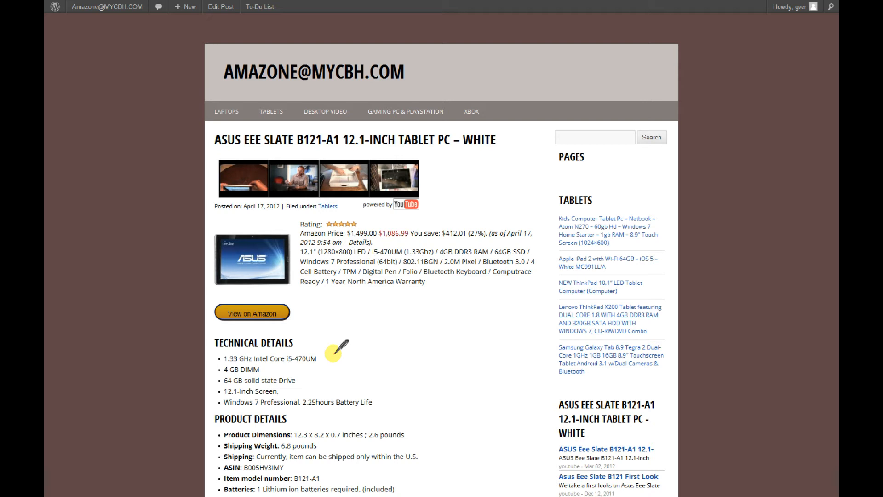
mouse_move(335, 322)
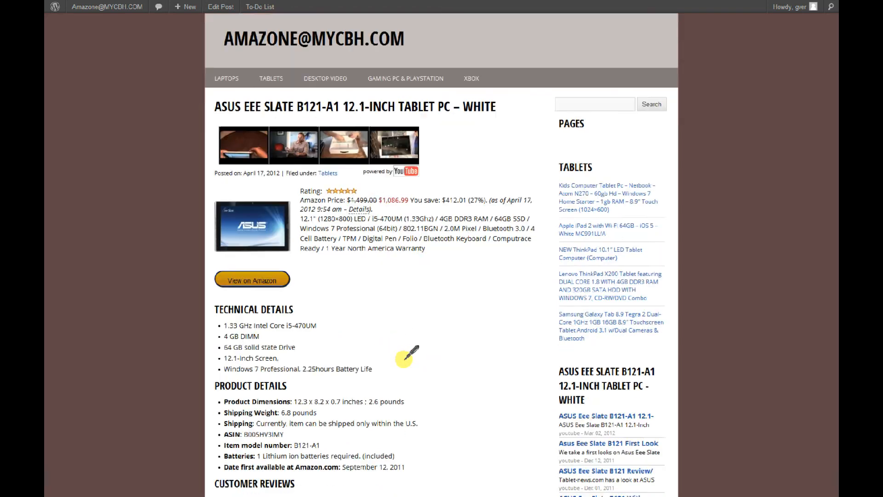
Scroll down past the customer reviews to the More Videos gallery and Facebook comment box.
scroll(down, 3)
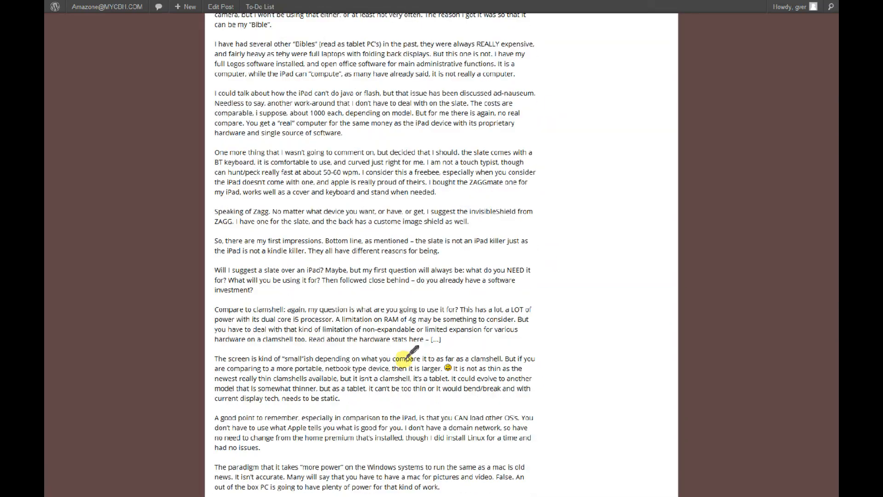
scroll(down, 3)
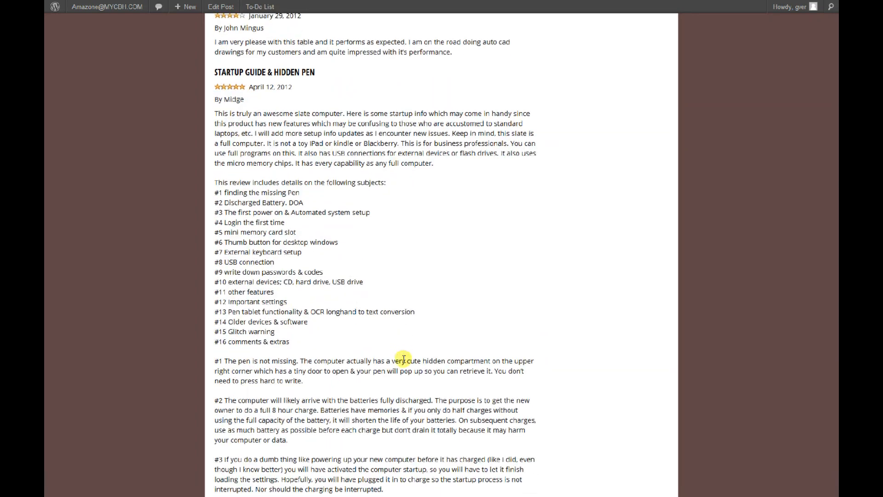
scroll(down, 3)
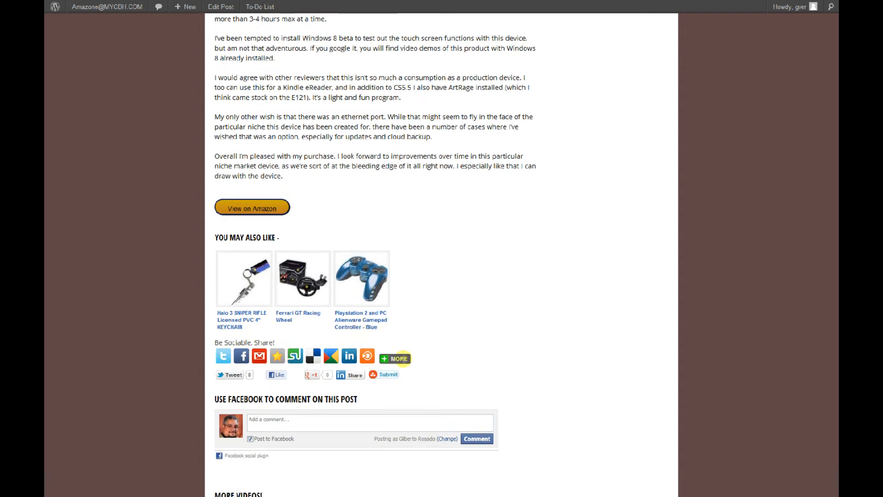
scroll(down, 3)
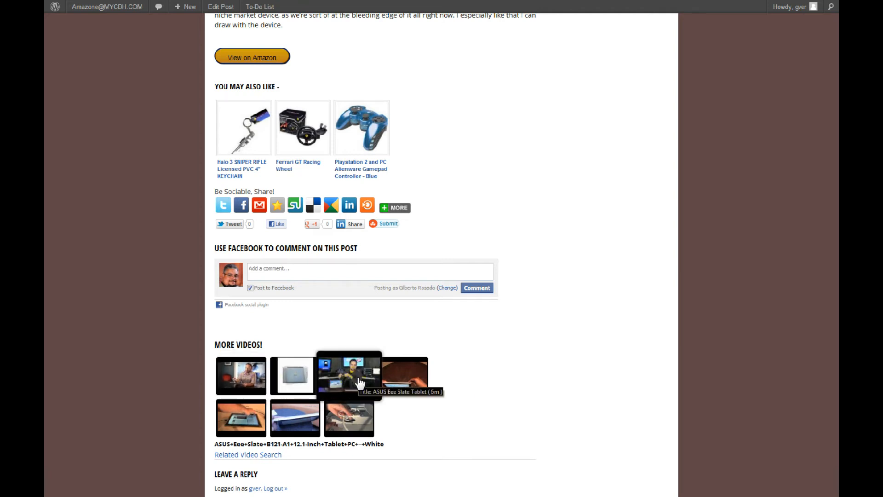
Watch the ASUS Eee Slate Tablet video from the More Videos gallery, skipping ahead, then close it.
click(350, 375)
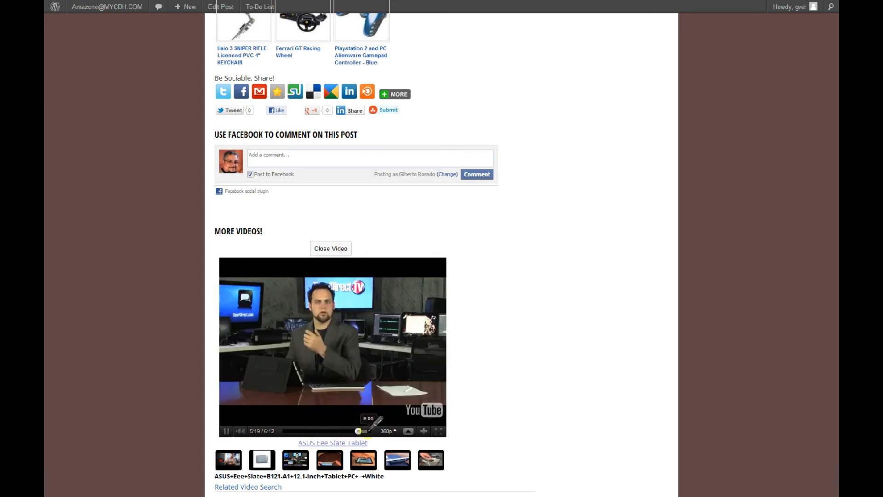
click(386, 430)
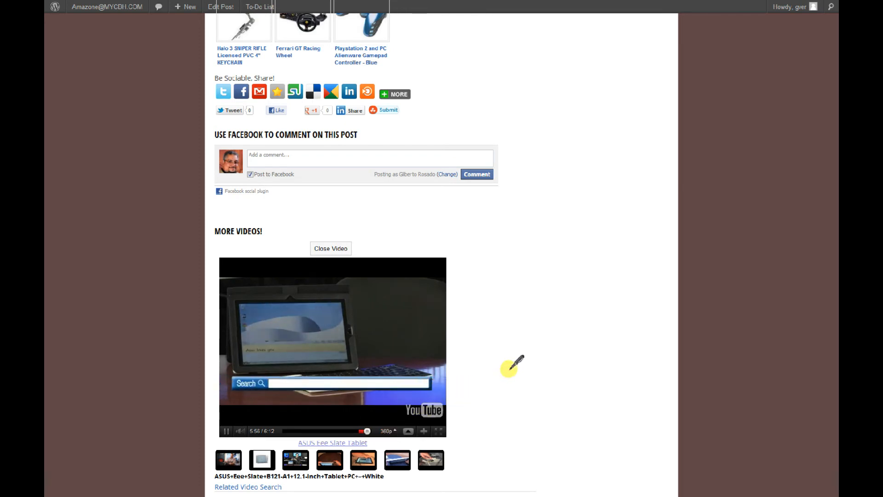
text(A51-121301)
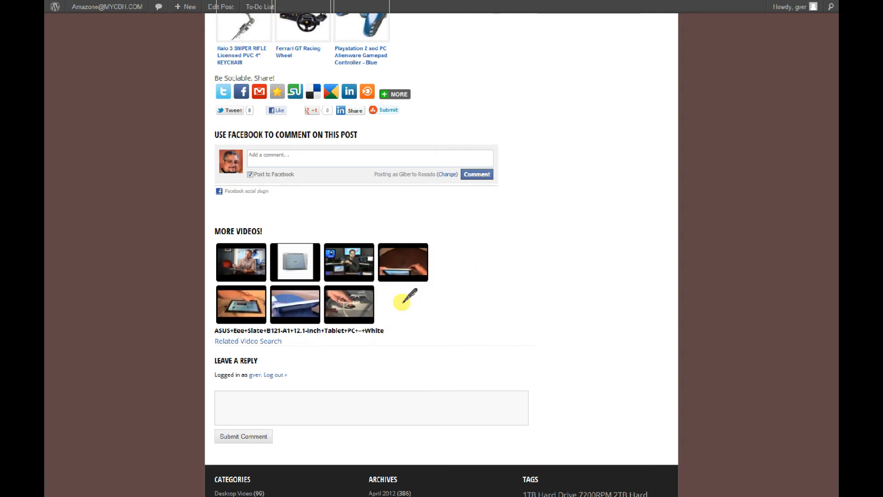
Scroll the post to the review's end showing the View on Amazon link and related products.
scroll(up, 3)
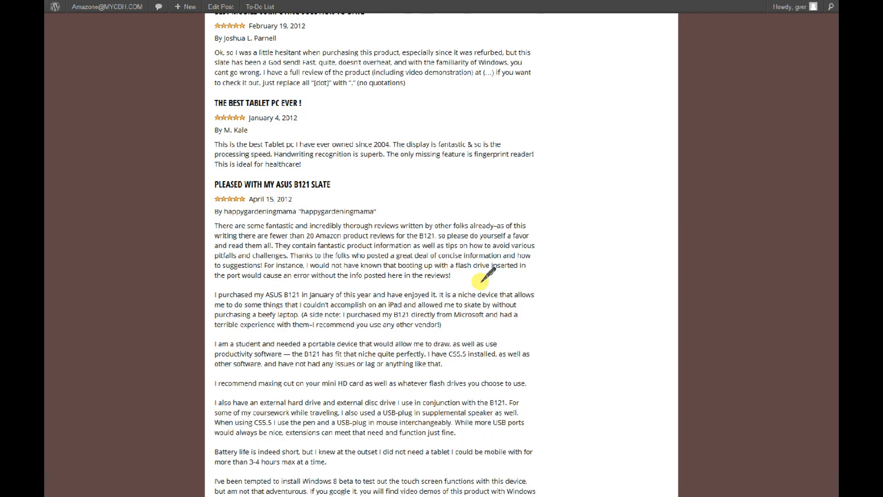
scroll(down, 3)
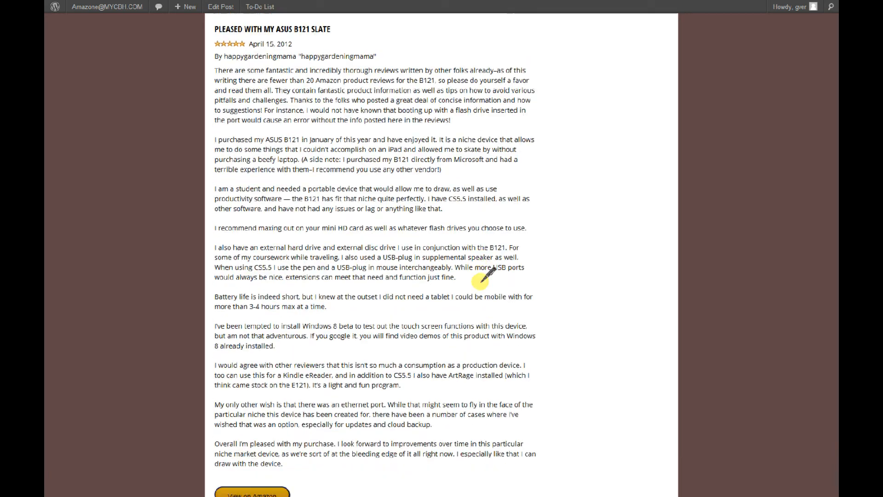
scroll(down, 3)
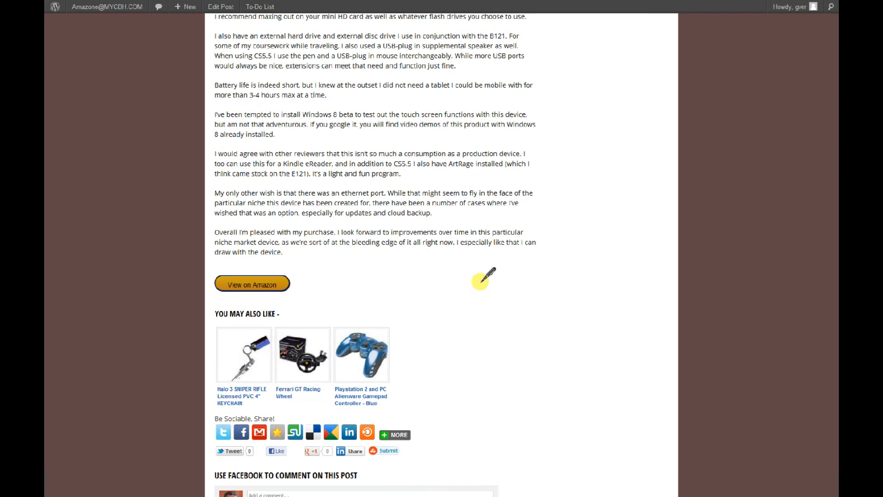
scroll(down, 3)
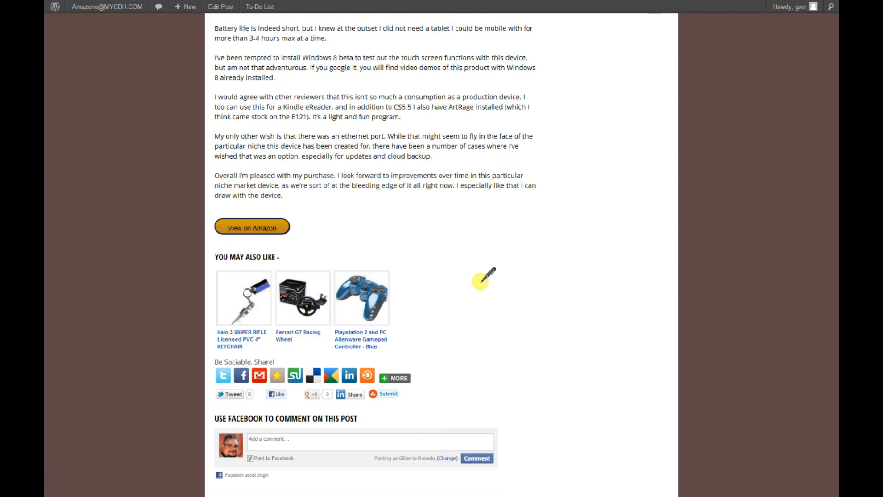
scroll(down, 3)
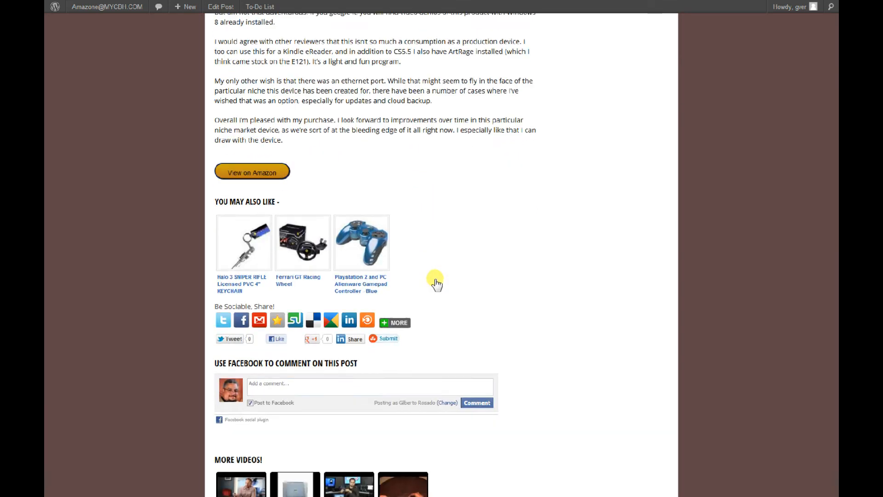
scroll(down, 3)
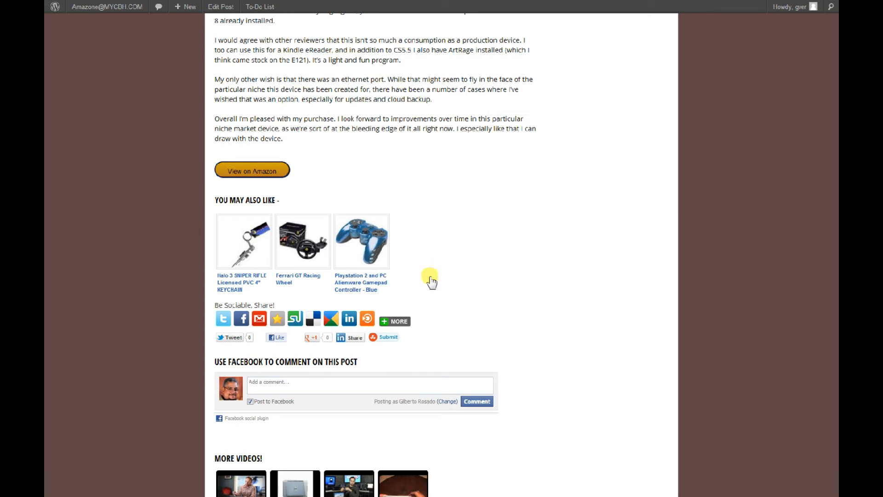
mouse_move(292, 180)
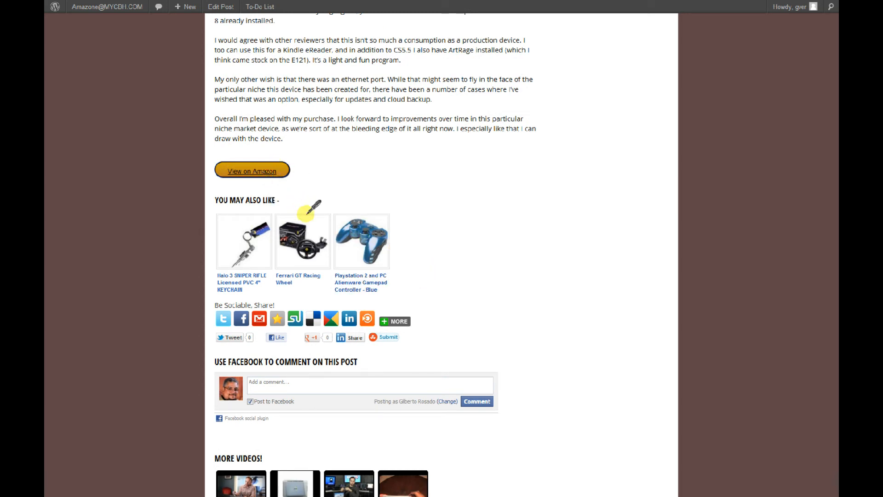
click(251, 171)
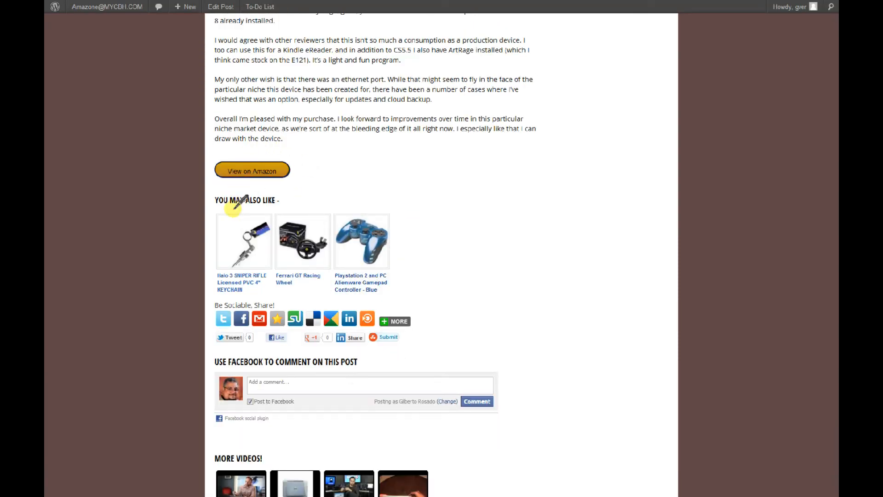
mouse_move(321, 243)
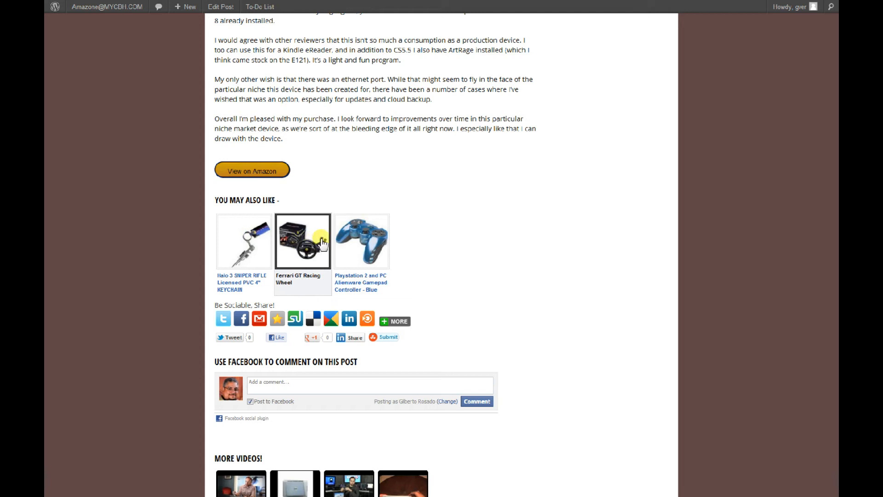
mouse_move(335, 241)
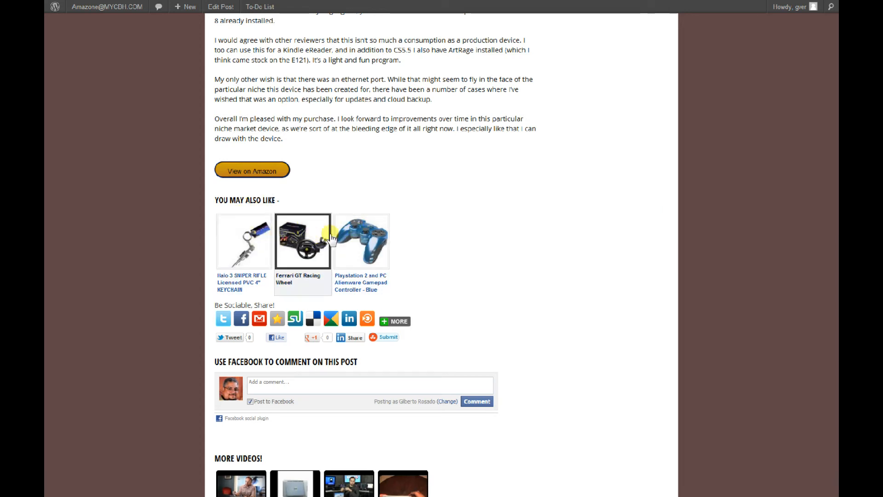
mouse_move(365, 235)
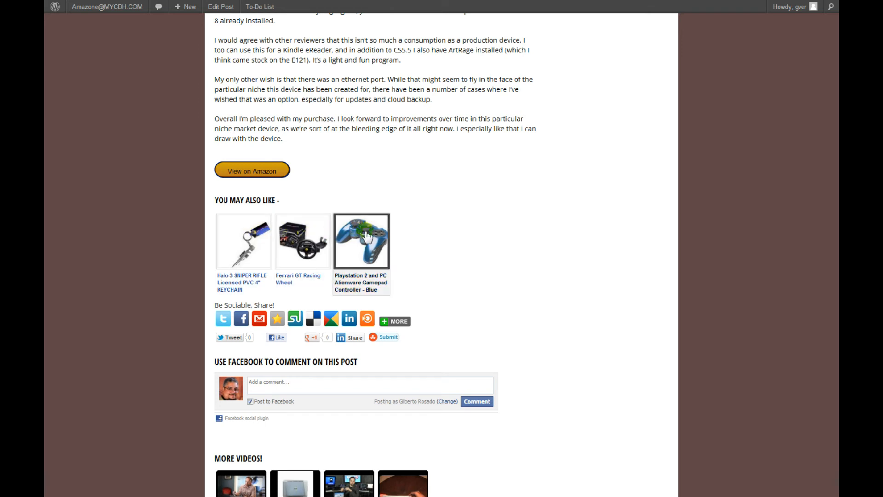
mouse_move(243, 256)
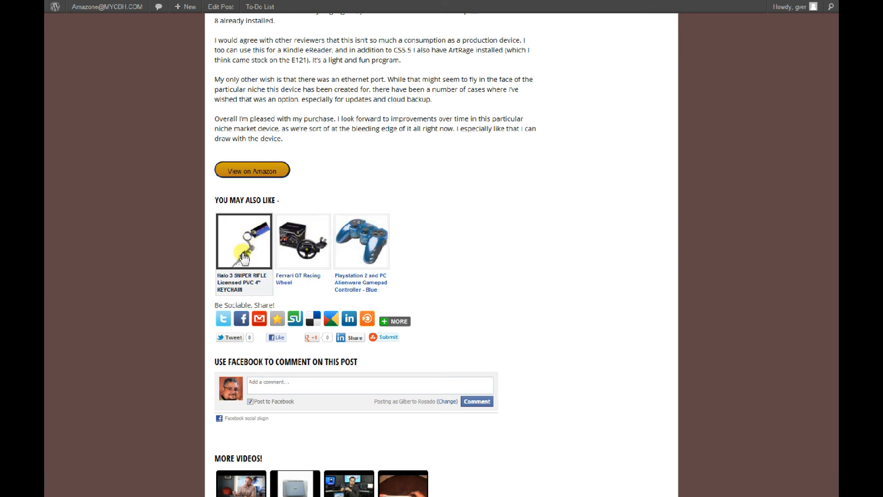
mouse_move(249, 309)
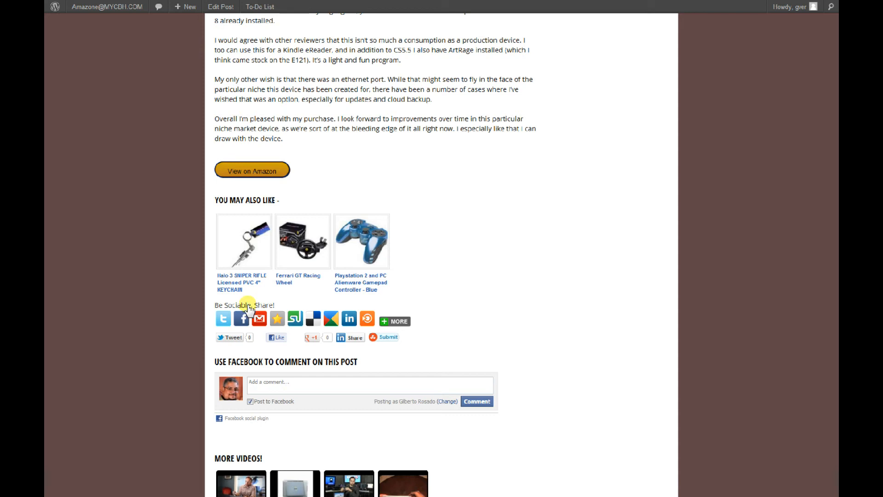
click(395, 320)
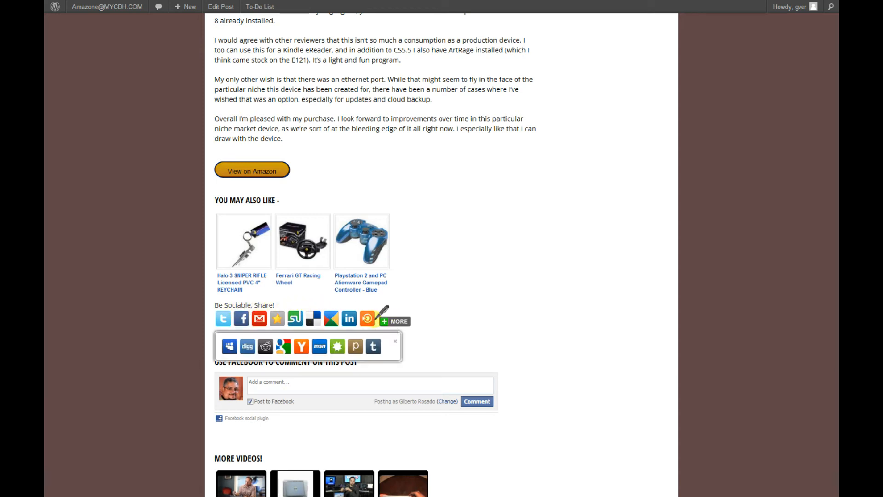
click(395, 341)
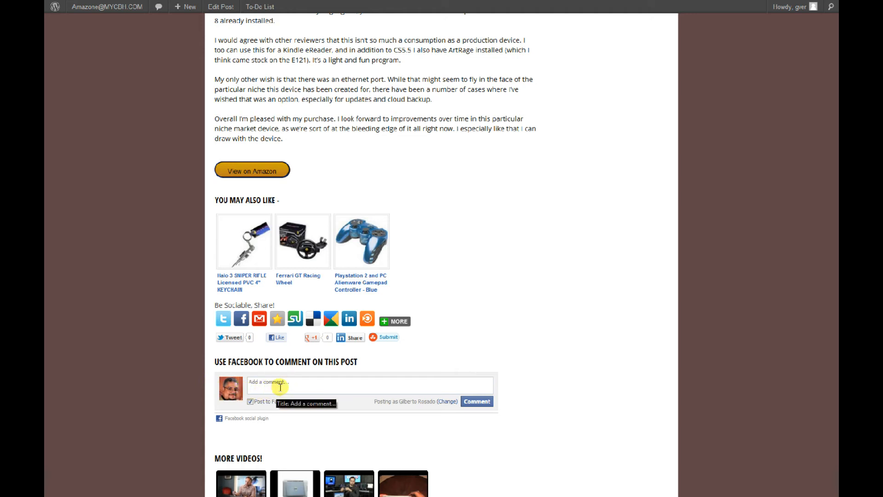
mouse_move(290, 383)
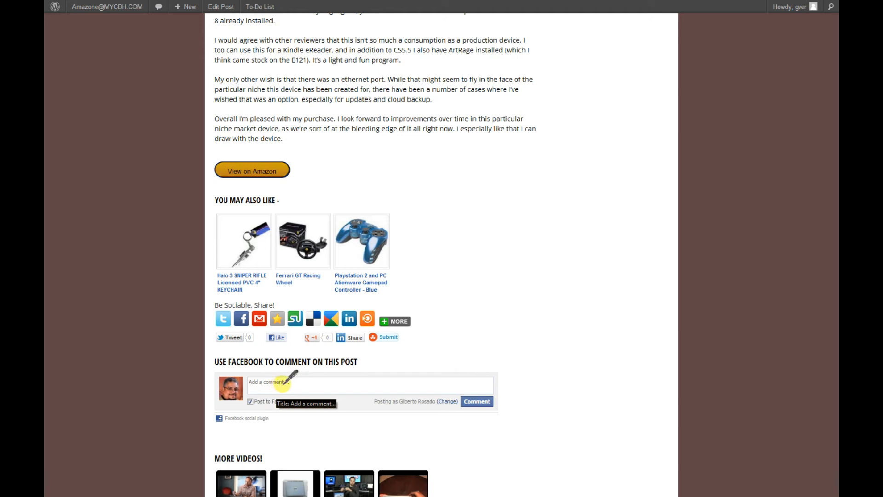
Write a Facebook comment saying the product was found on a mycbh.com site and a video about it is coming.
click(366, 385)
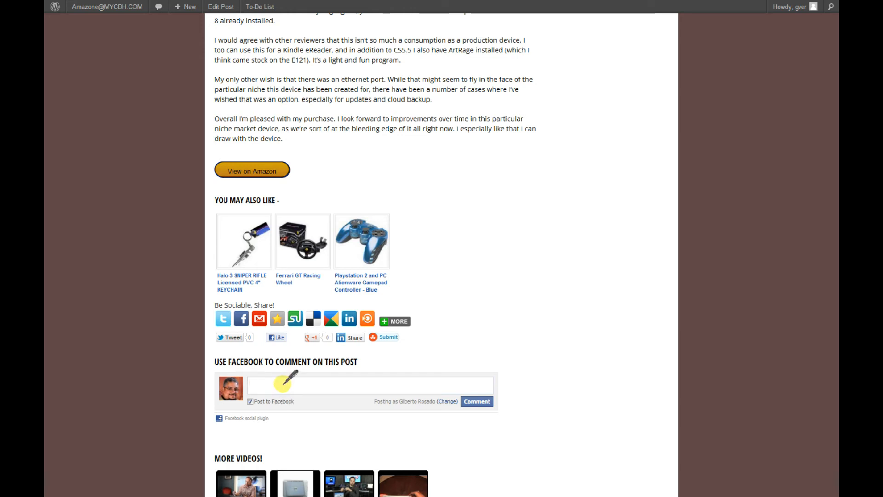
text(this great)
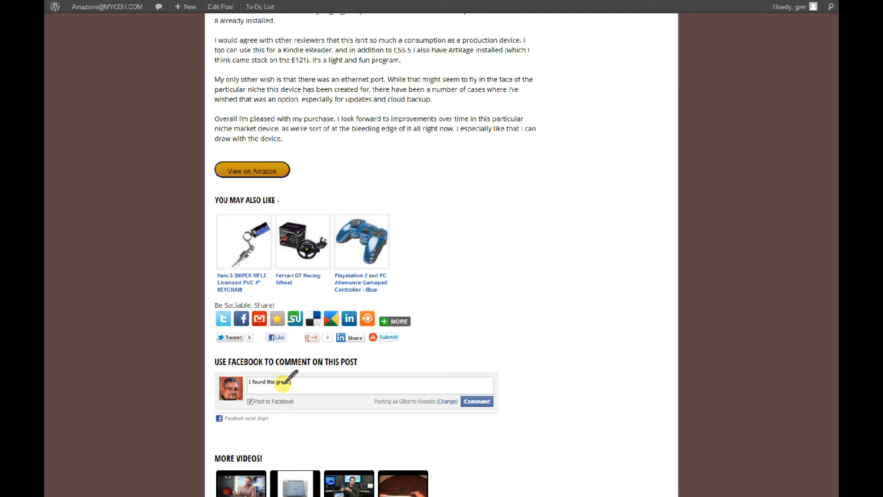
text(product)
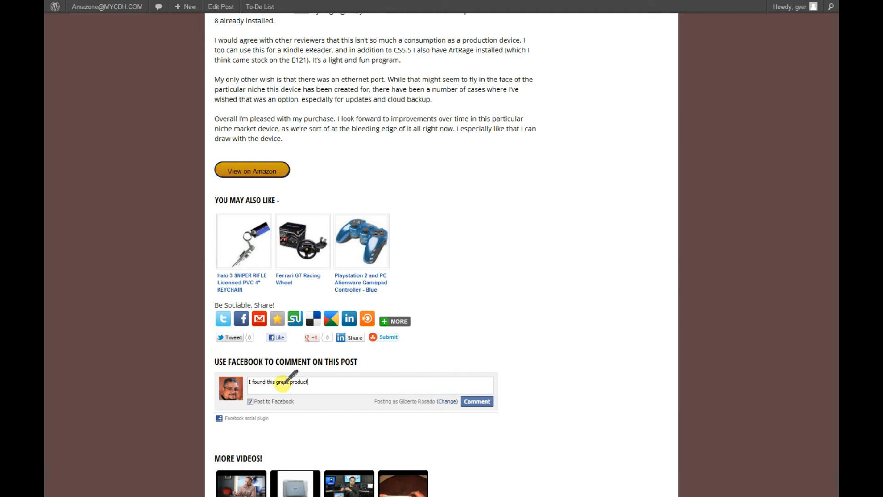
text(here on)
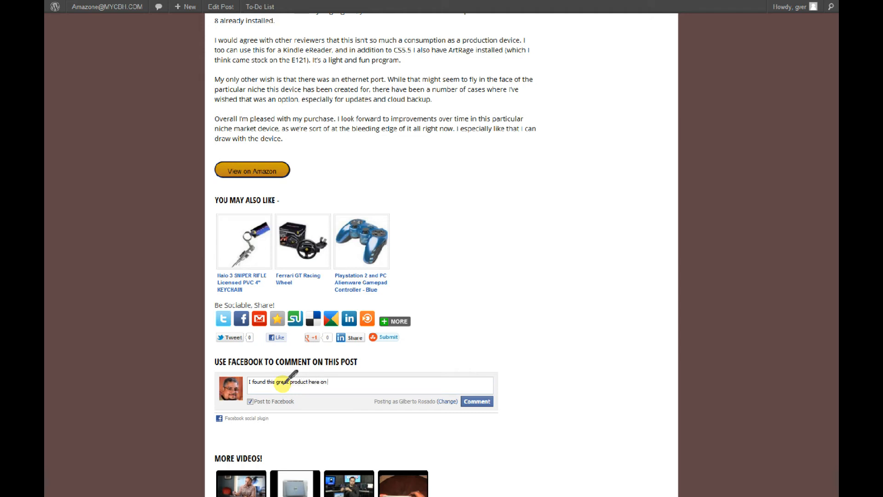
text(a mycdh.com)
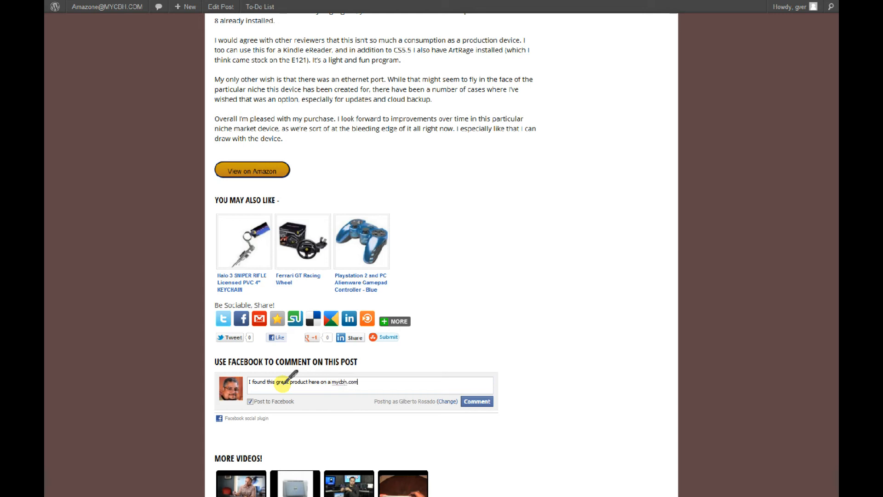
text(site)
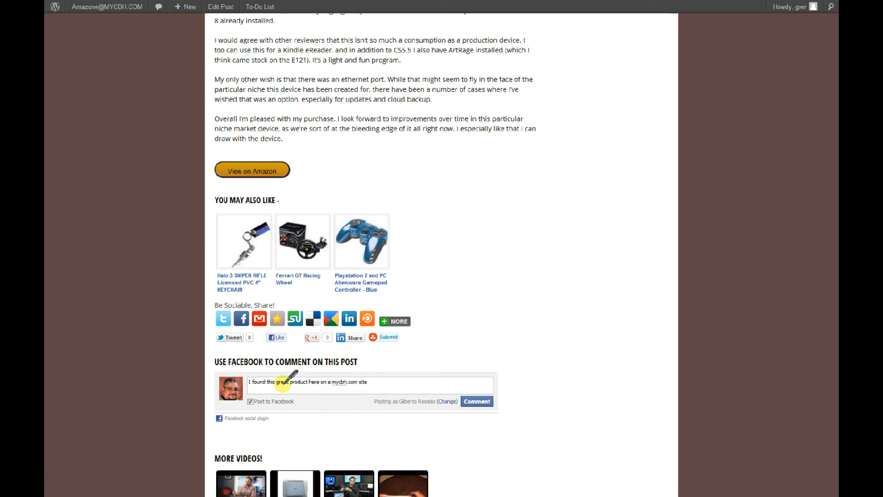
text(And)
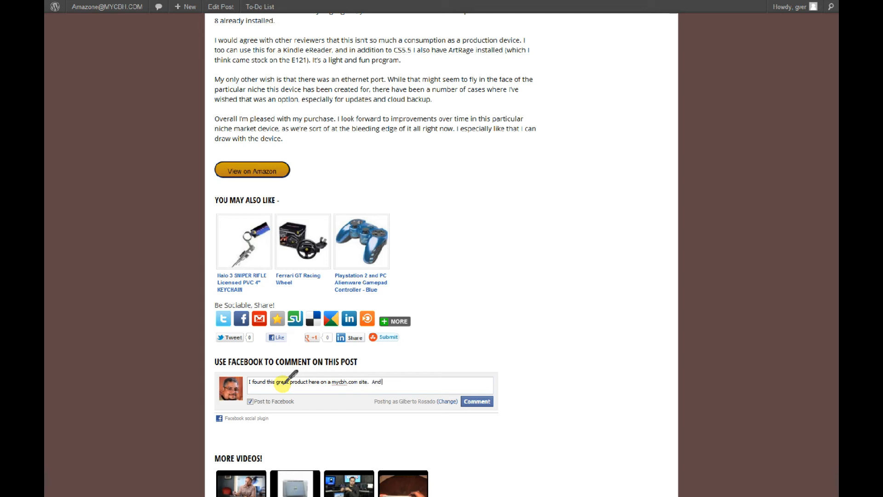
text(I'm doing a v)
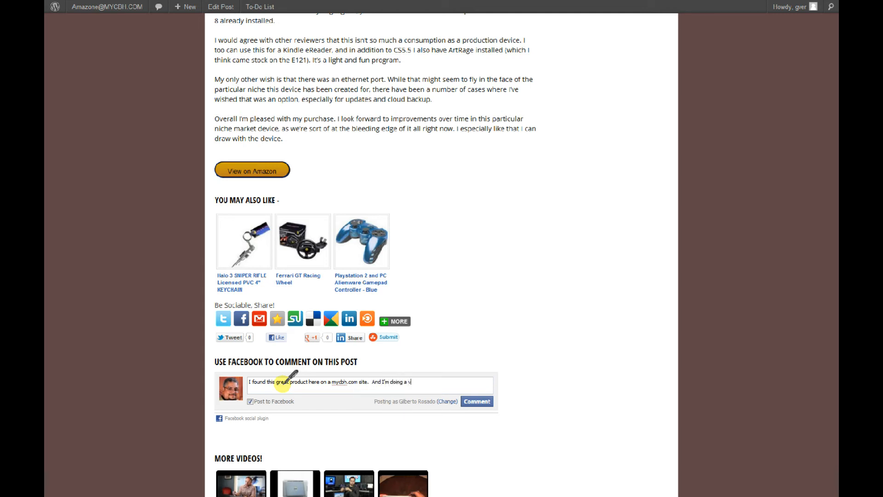
text(ideo about it.)
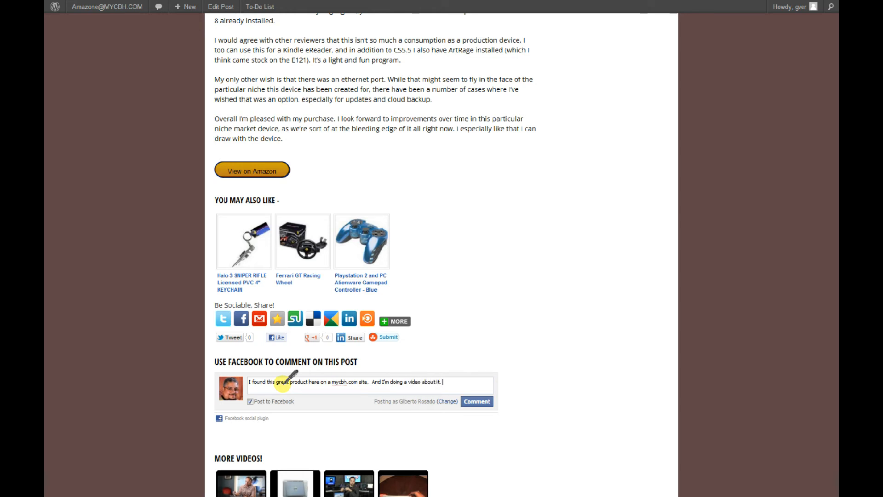
text(Check it)
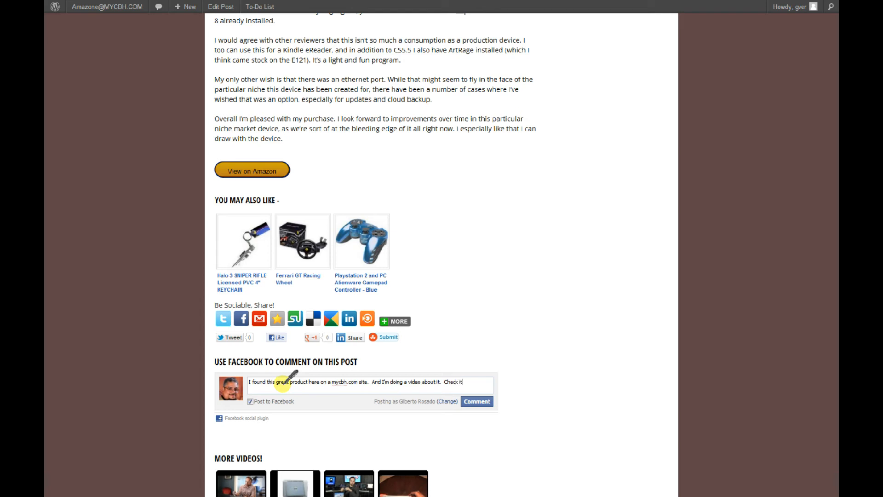
text(out!)
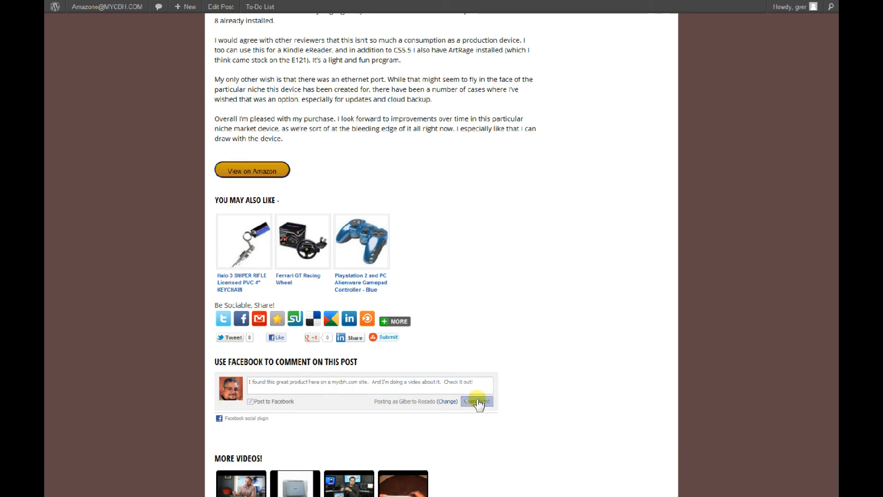
mouse_move(488, 309)
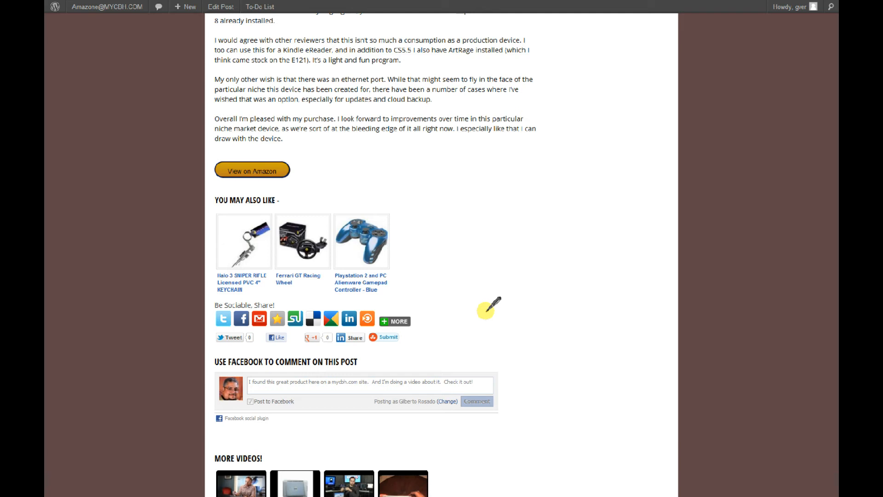
Post the comment, then follow the commenter's name link to their Facebook profile.
click(476, 401)
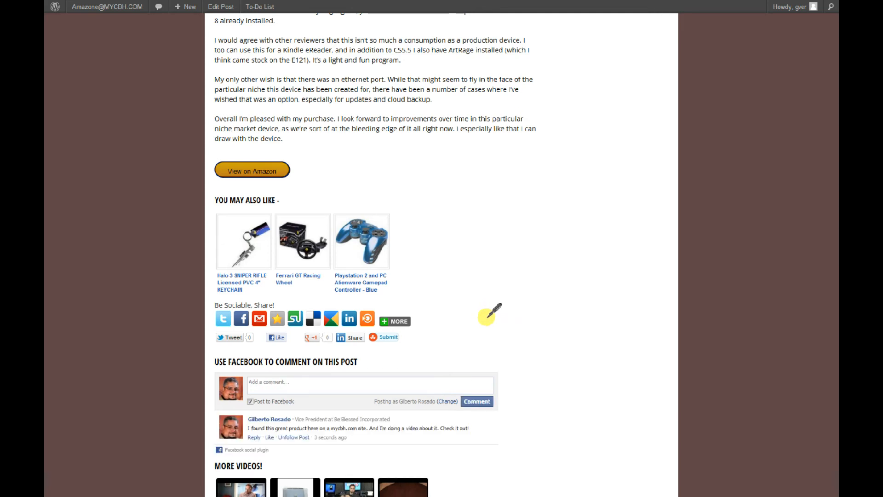
scroll(down, 3)
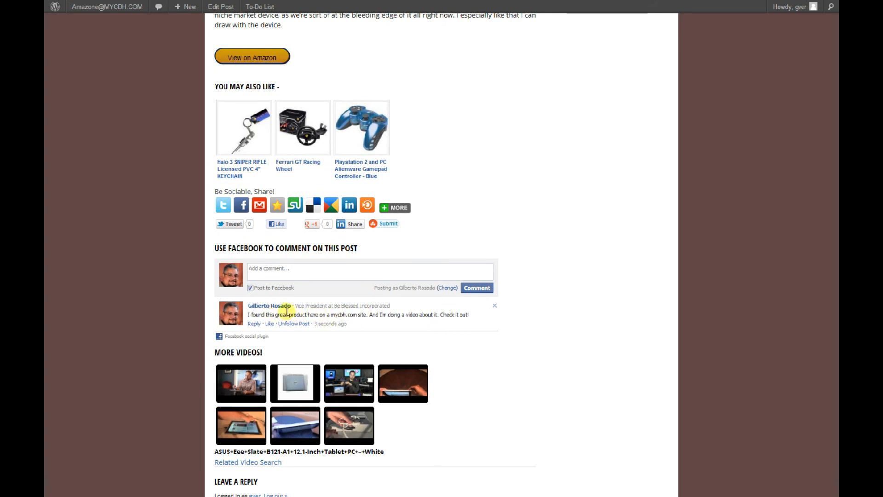
right_click(274, 306)
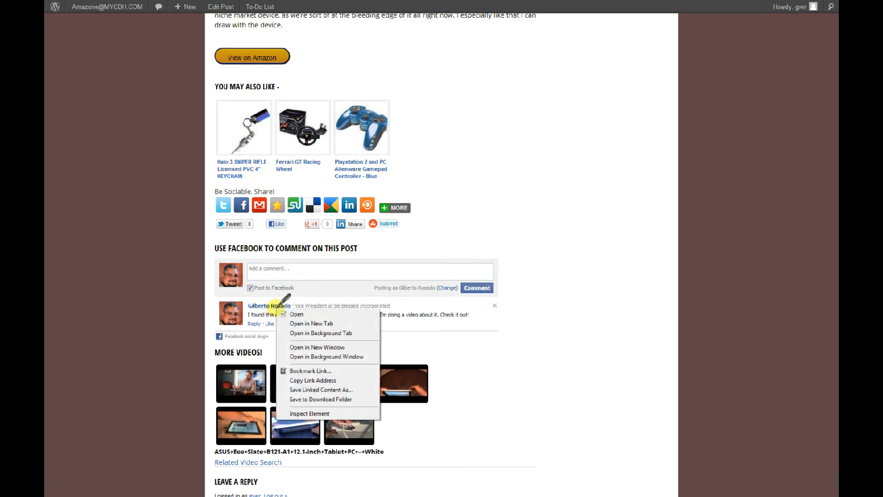
click(295, 314)
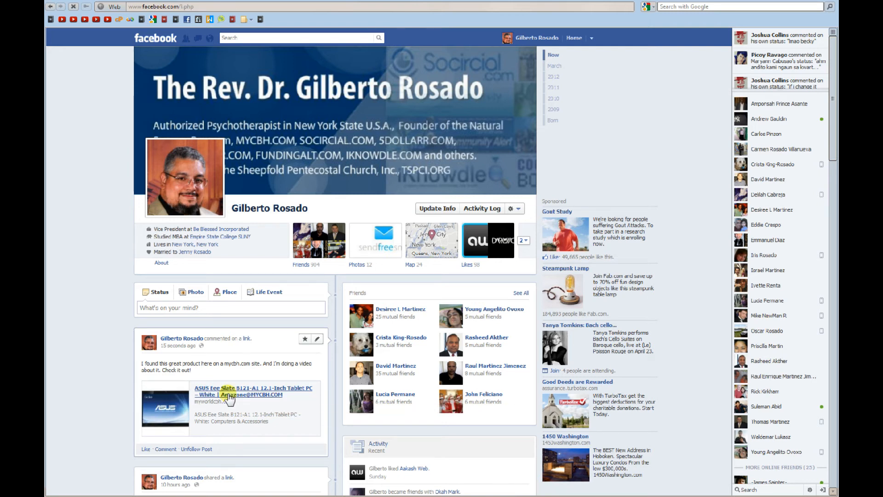
Follow the shared ASUS Eee Slate link from the Facebook timeline back to the blog page.
click(253, 391)
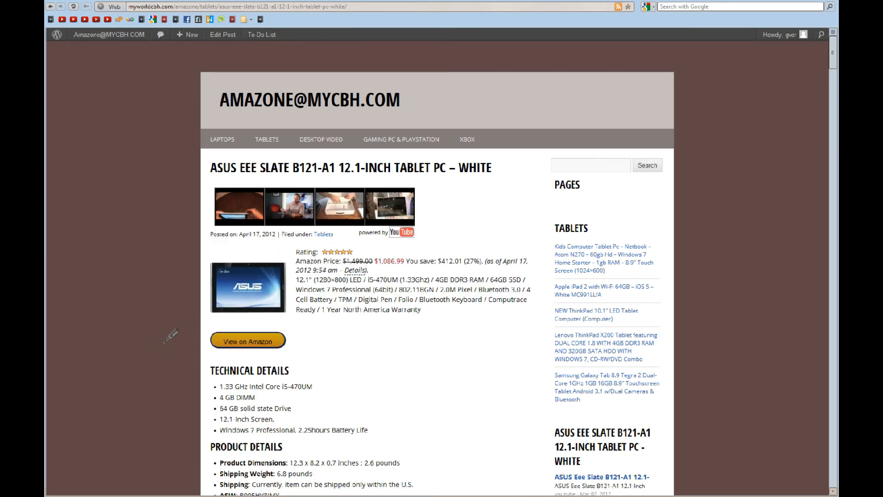
Scroll through the Customer Reviews down to the posted Facebook comment under the comment box.
scroll(down, 3)
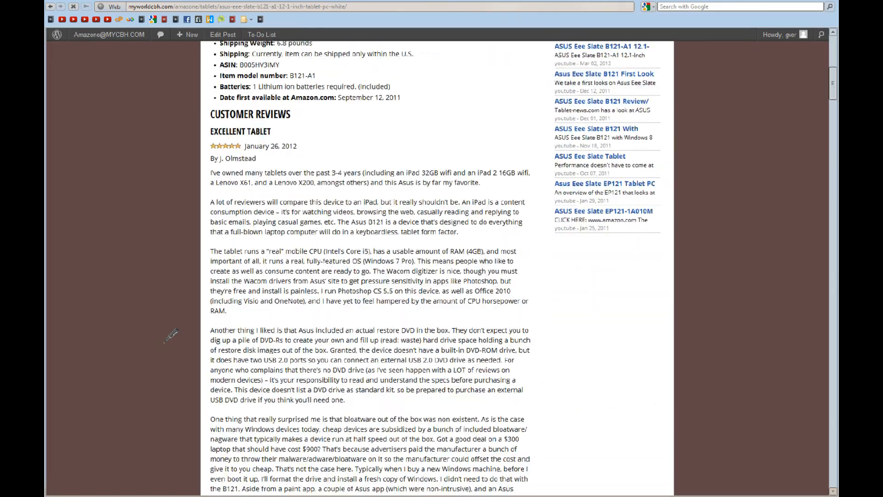
scroll(down, 3)
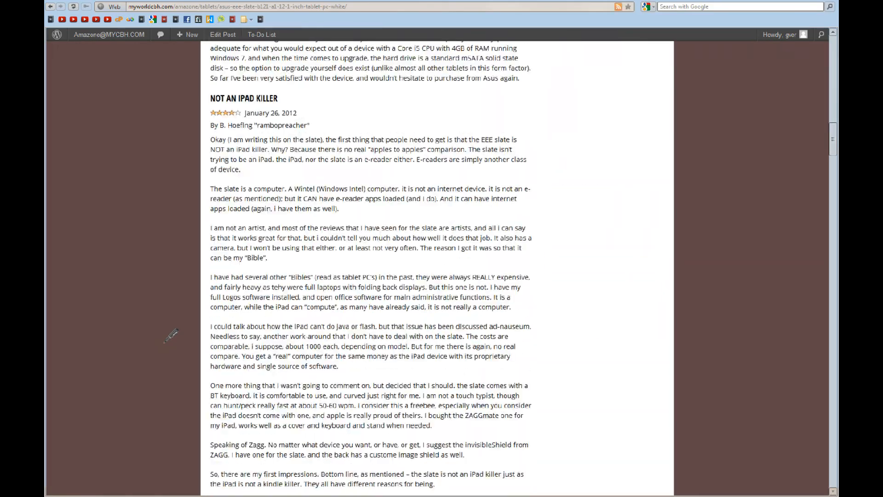
scroll(down, 3)
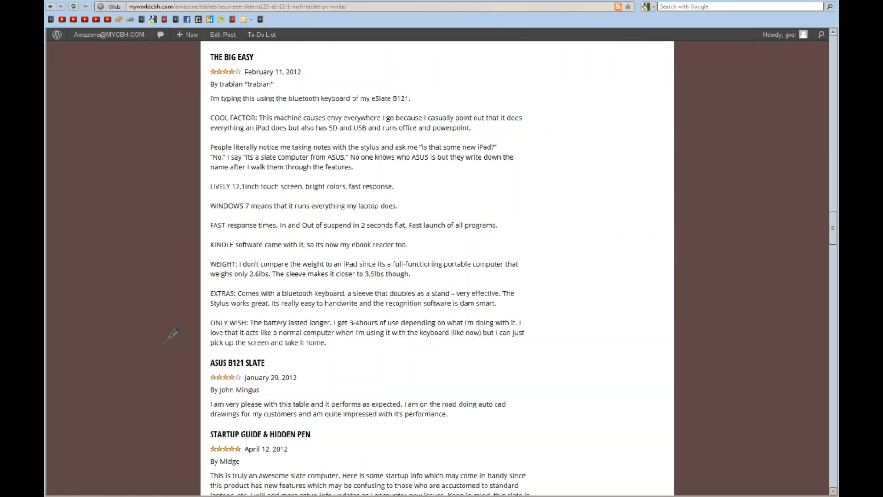
scroll(down, 3)
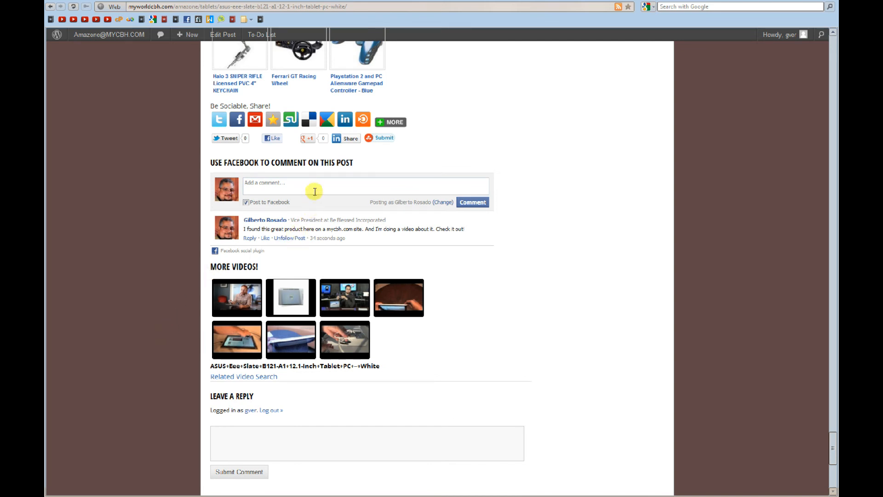
mouse_move(310, 183)
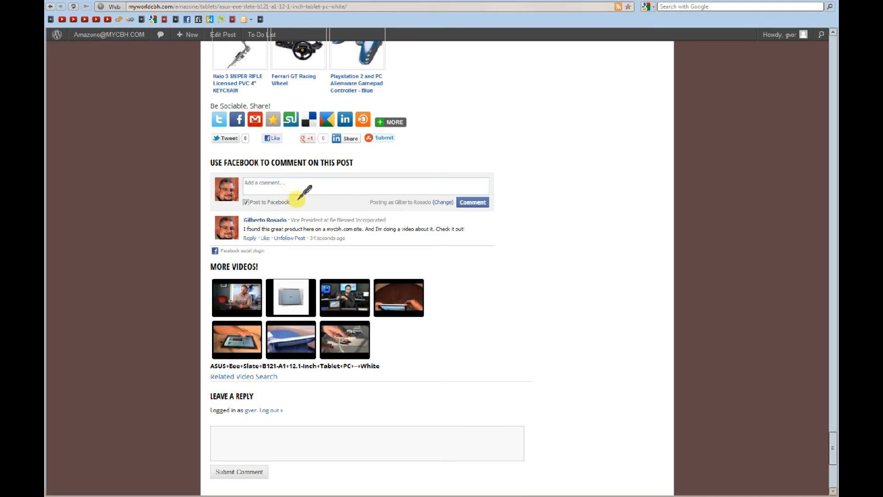
mouse_move(296, 184)
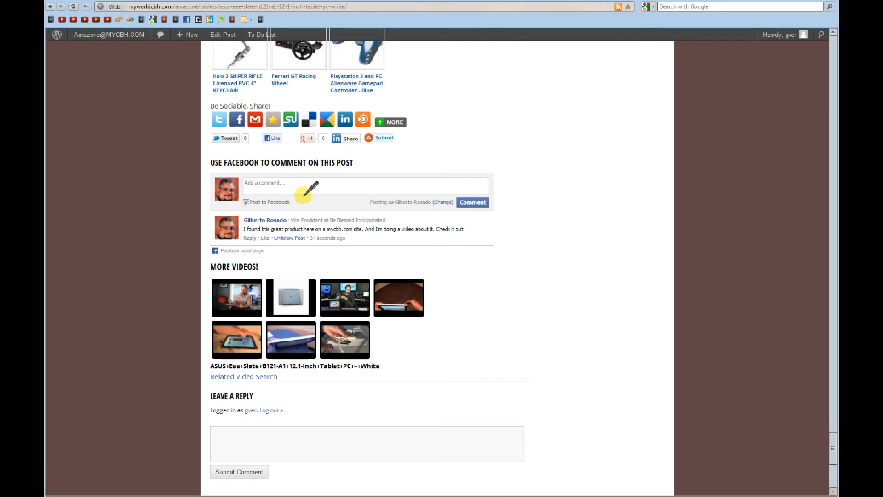
mouse_move(307, 185)
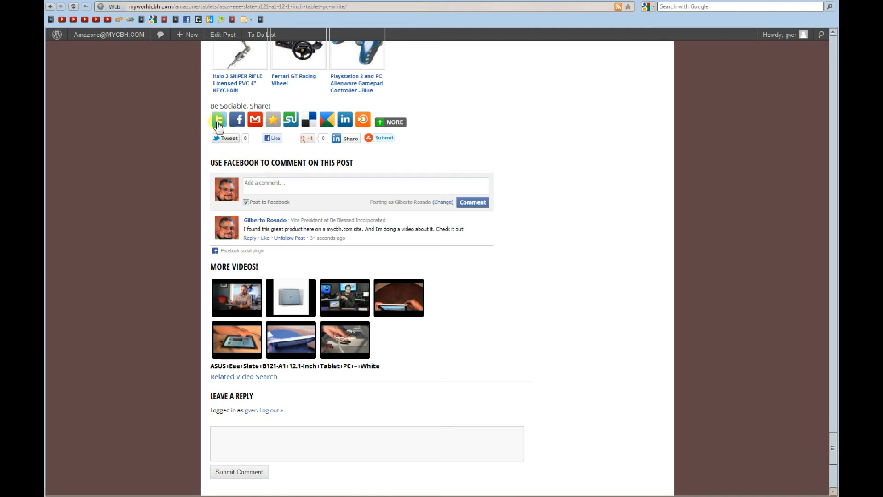
click(390, 121)
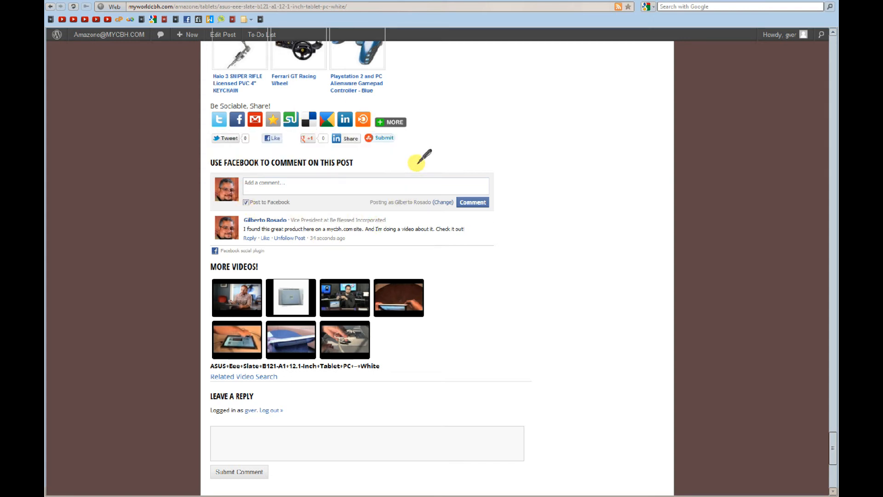
mouse_move(401, 169)
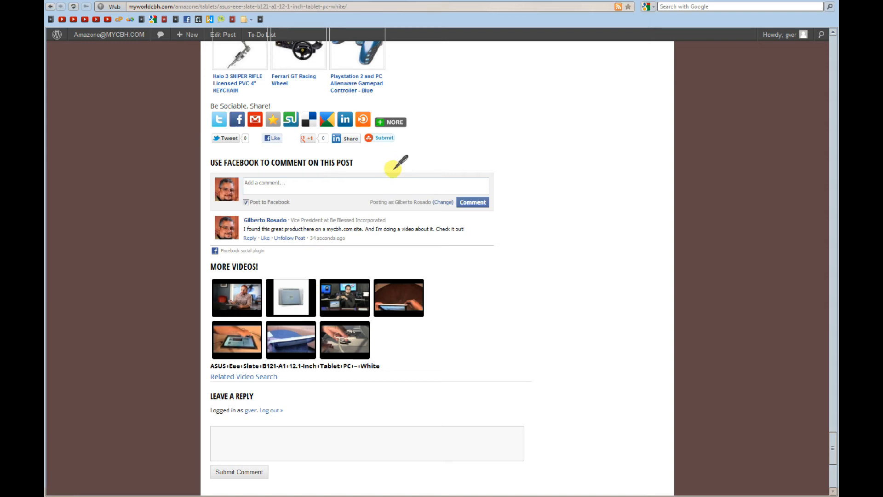
mouse_move(378, 166)
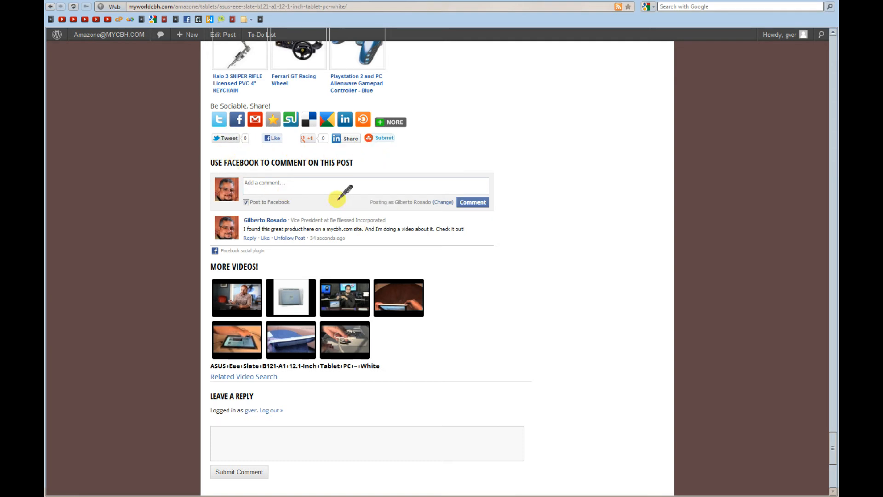
mouse_move(429, 130)
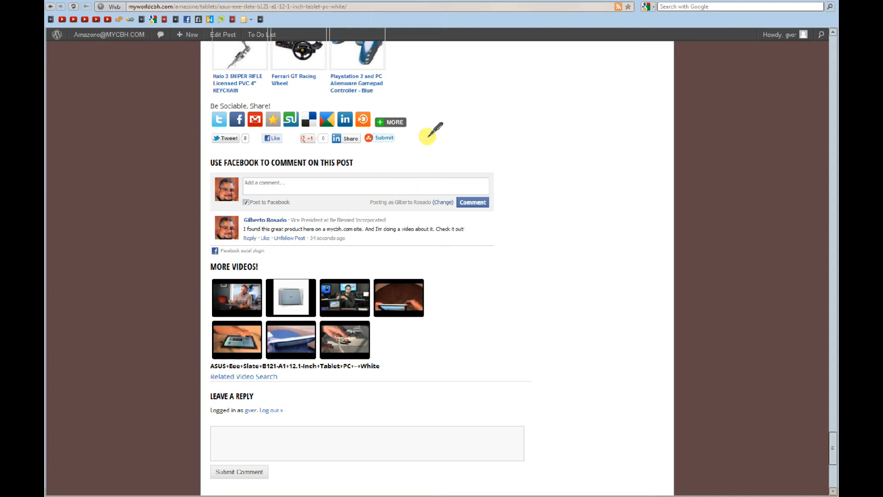
click(389, 122)
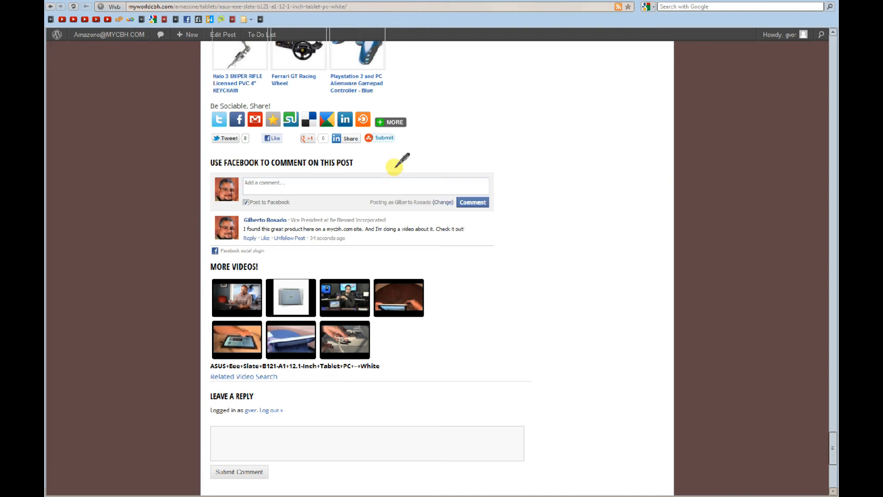
scroll(down, 3)
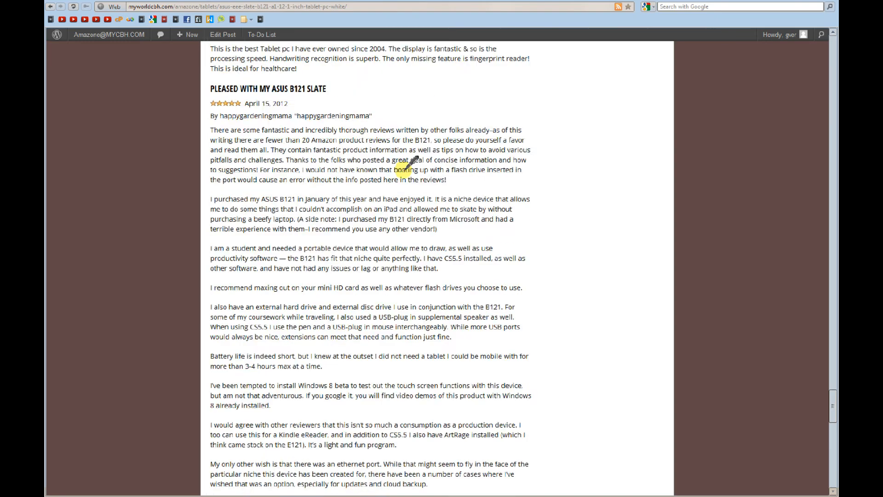
scroll(down, 3)
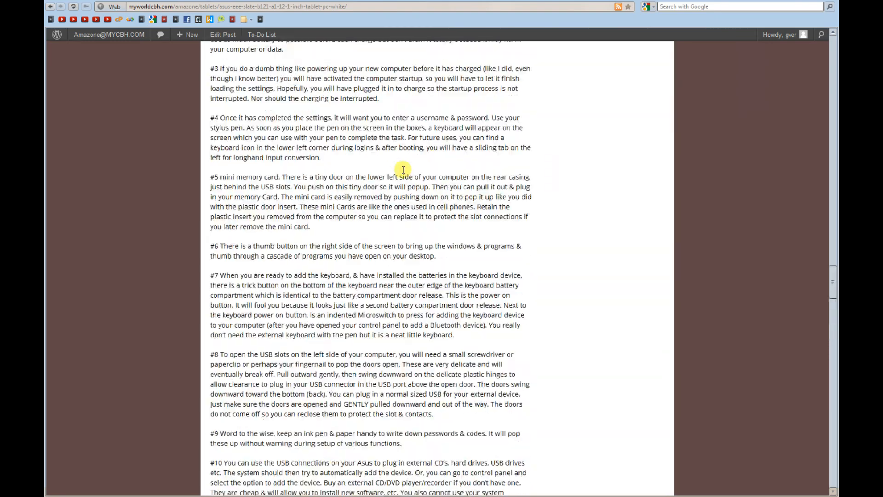
scroll(down, 3)
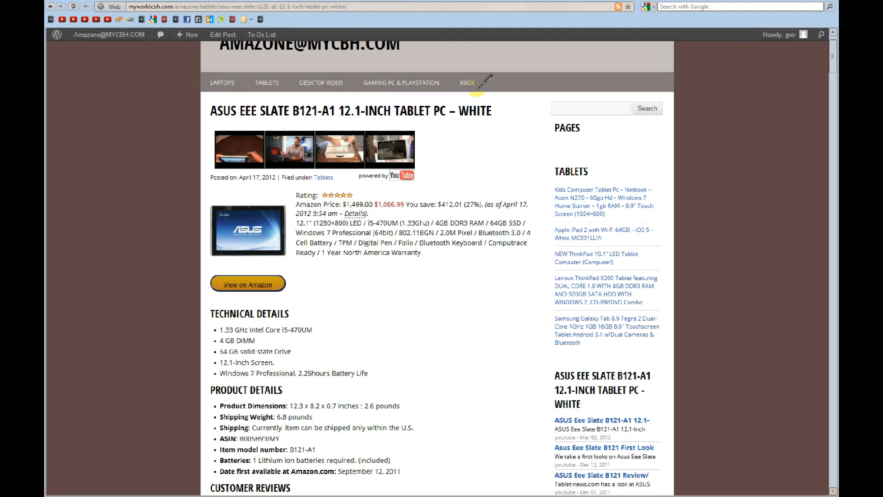
mouse_move(403, 281)
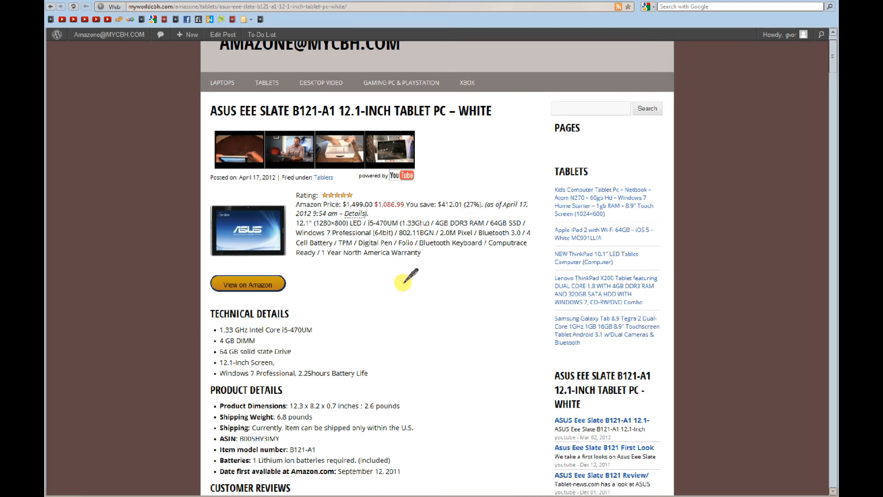
mouse_move(414, 293)
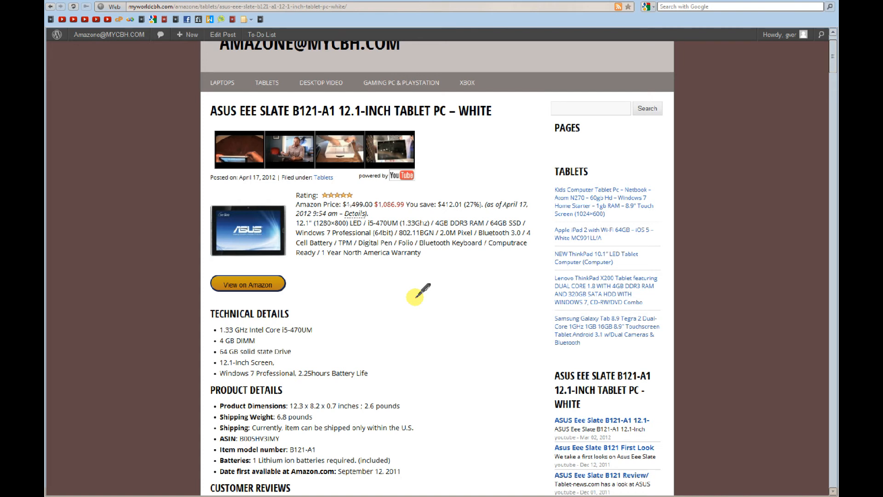
mouse_move(595, 298)
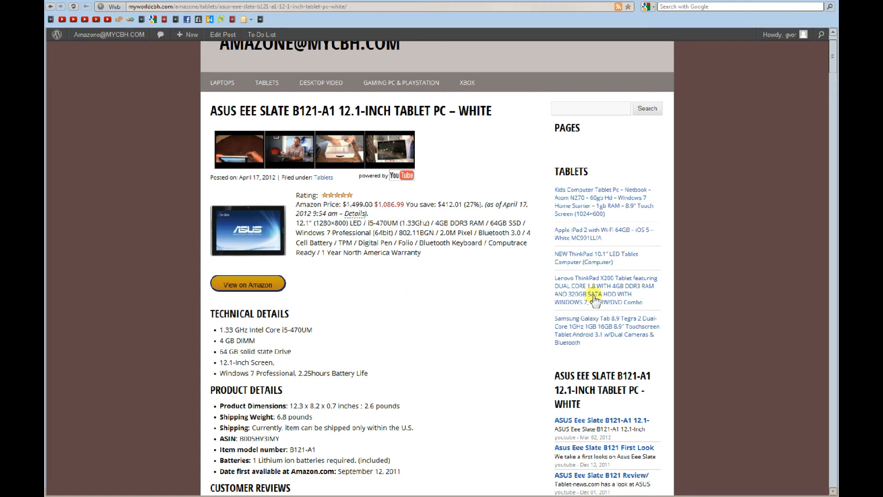
Scroll the ASUS Eee Slate post down to Technical Details, product details and the first review.
scroll(down, 3)
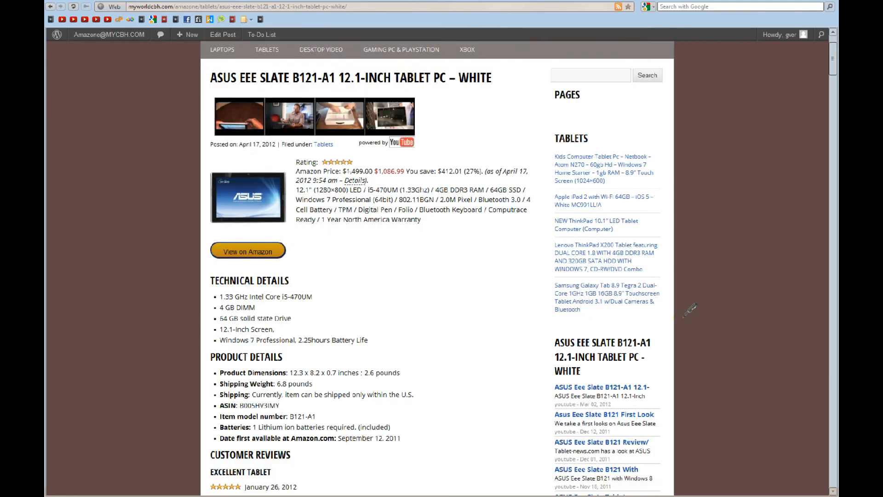
scroll(down, 3)
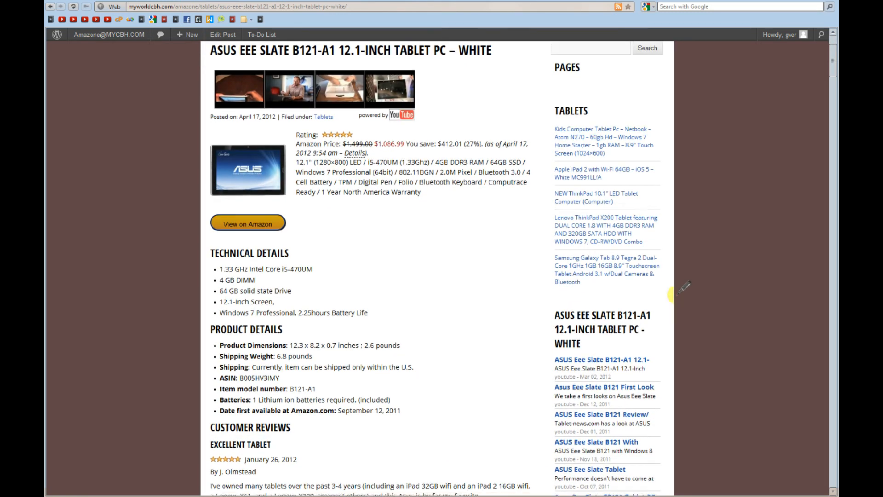
scroll(down, 3)
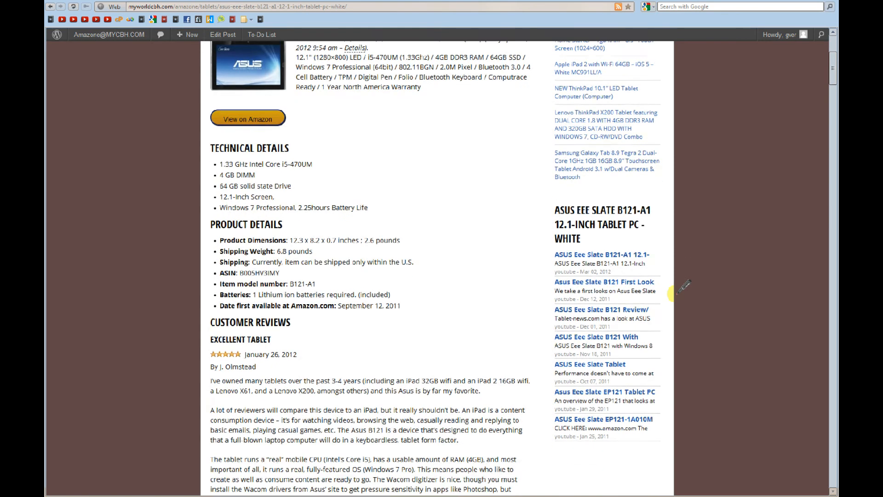
scroll(down, 3)
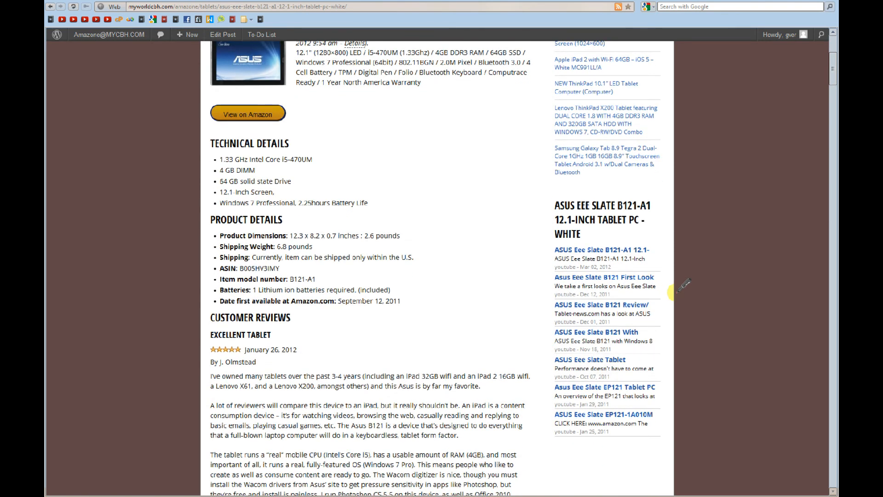
mouse_move(479, 275)
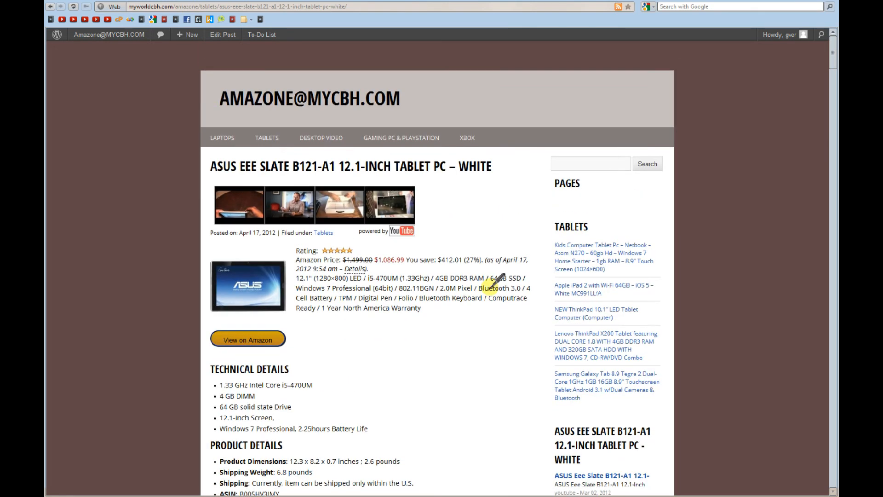
scroll(down, 3)
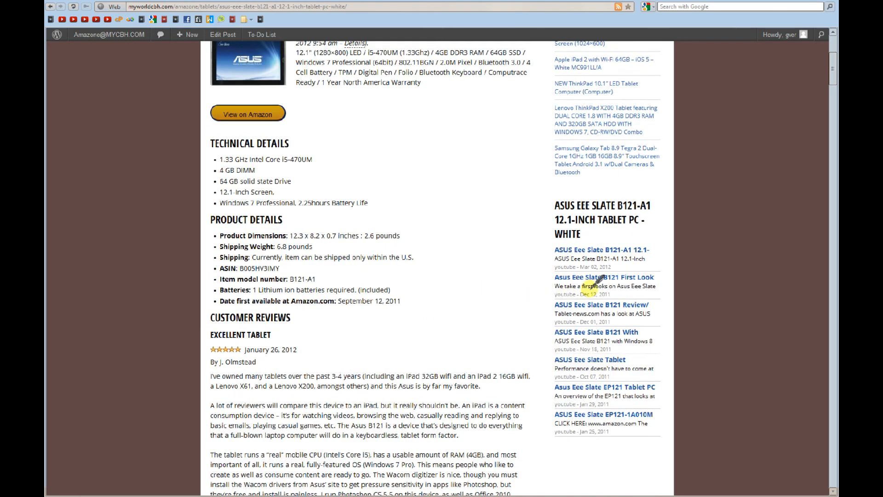
mouse_move(574, 233)
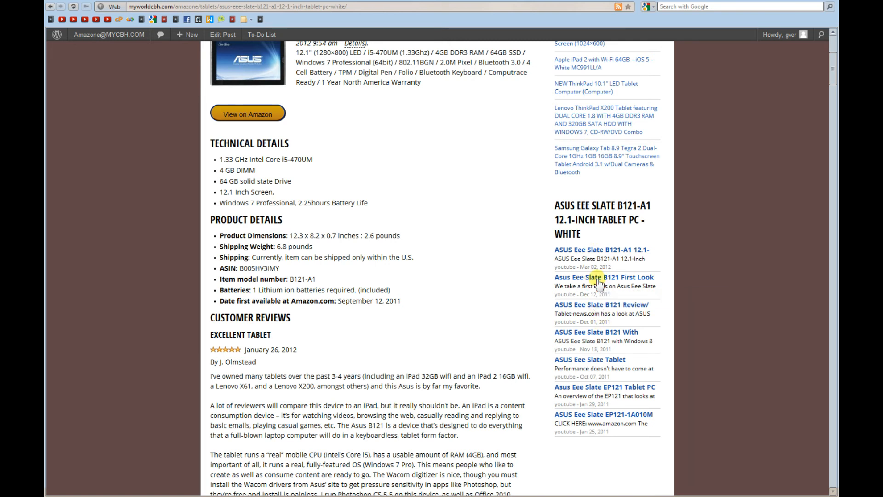
click(595, 277)
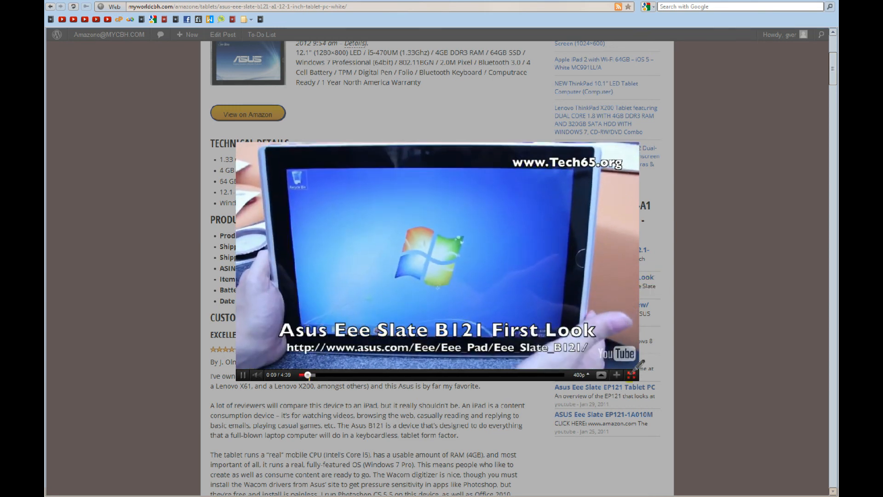
click(631, 375)
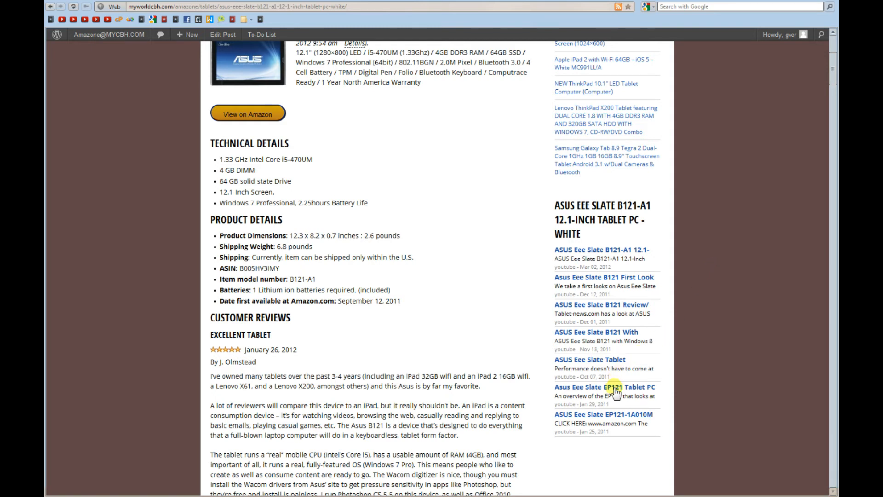
click(602, 386)
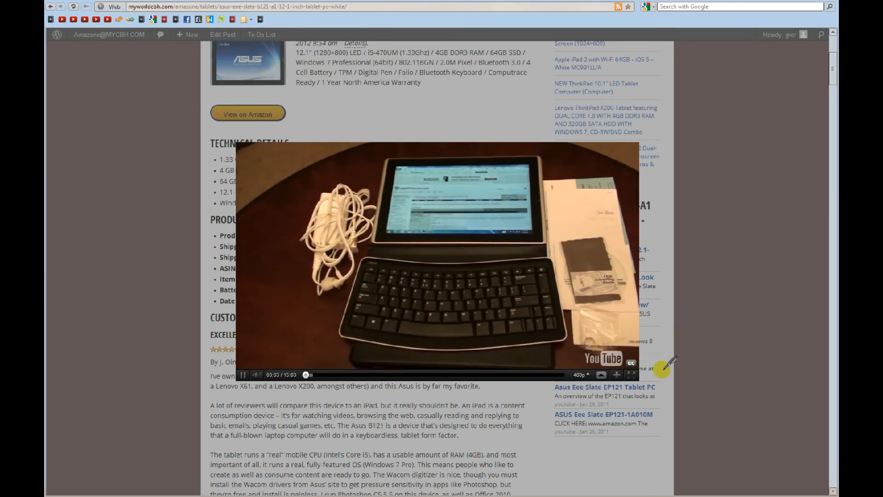
click(631, 374)
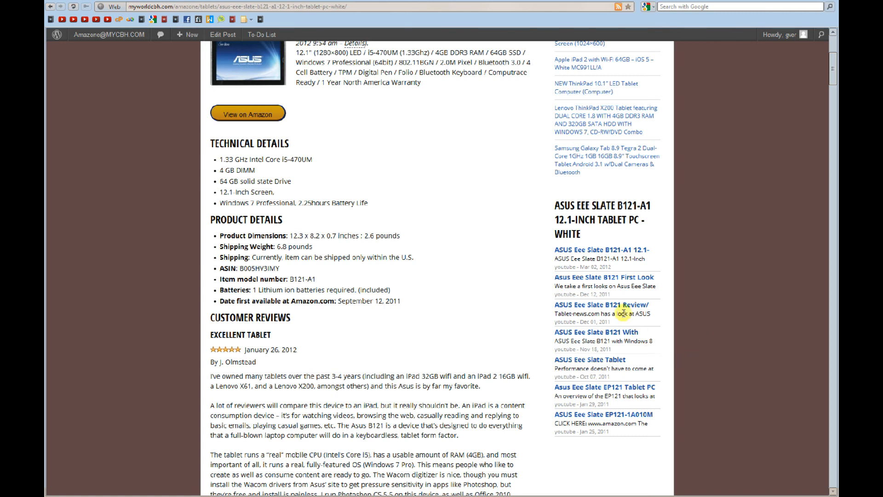
scroll(down, 3)
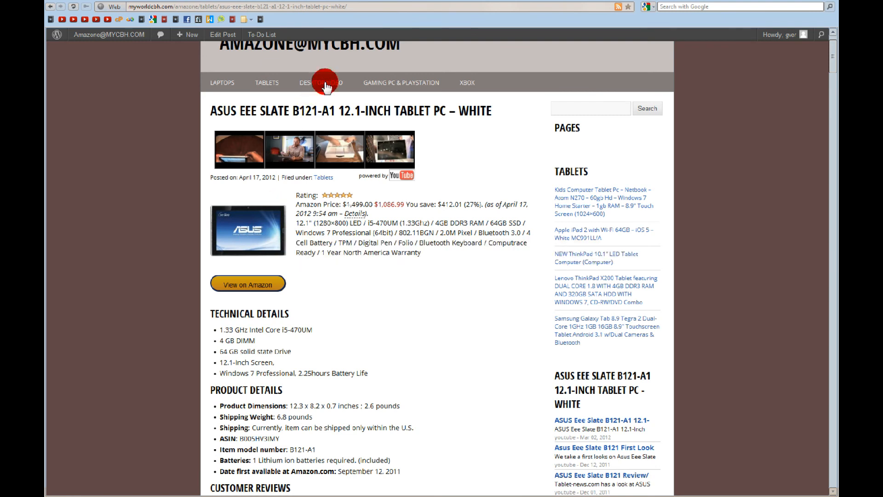
Visit the Desktop Video category and the DT Research 509X-120 post, then browse the Laptops listing.
click(320, 82)
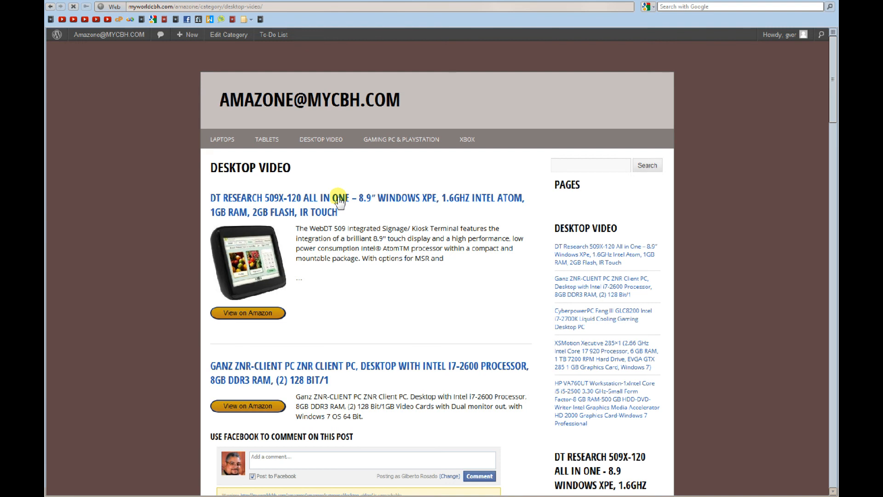
click(366, 197)
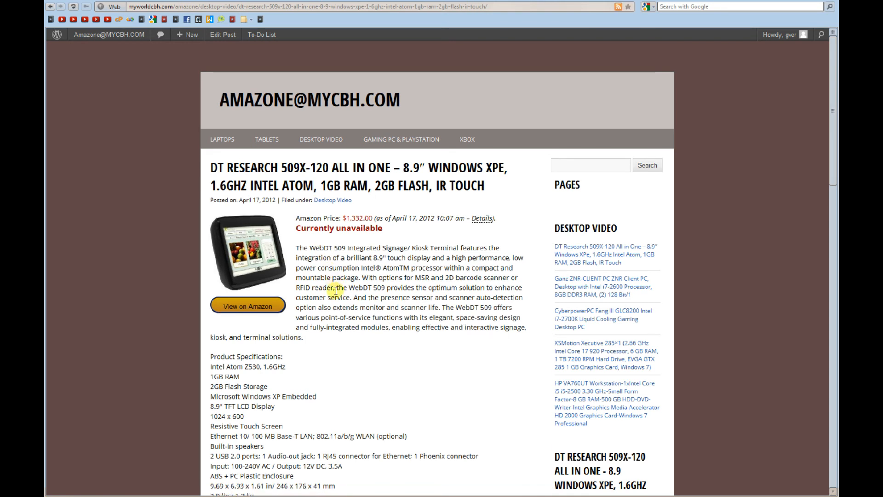
scroll(down, 3)
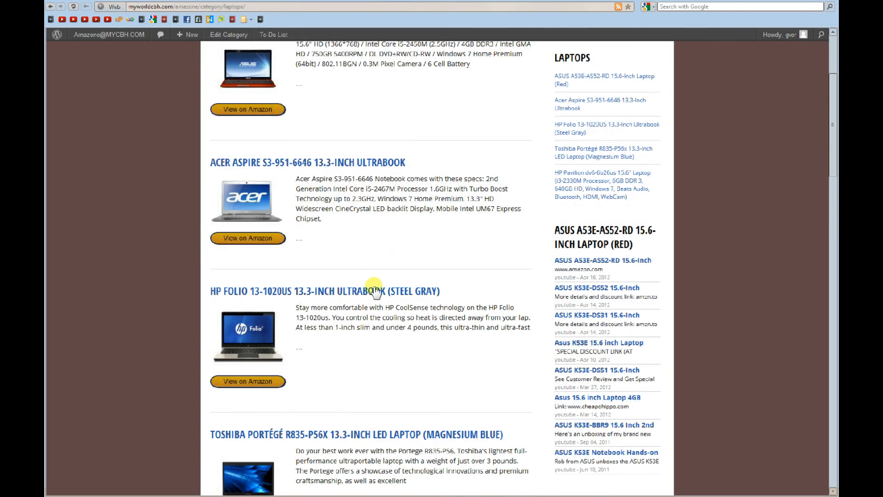
Open the HP Folio 13-1020US ultrabook post and play its sidebar YouTube video.
click(322, 291)
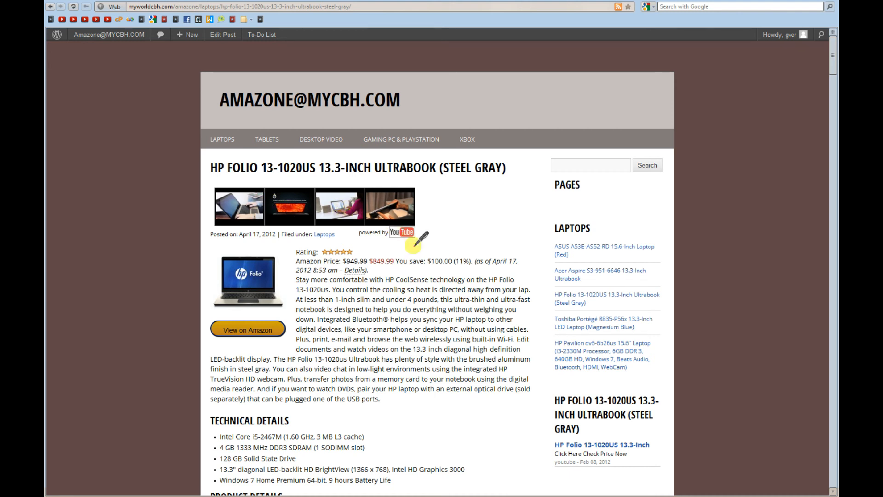
scroll(down, 3)
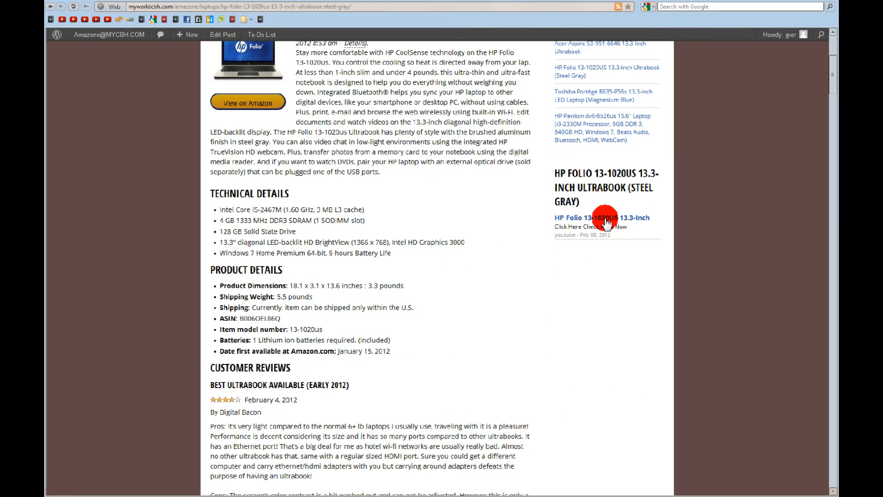
click(605, 218)
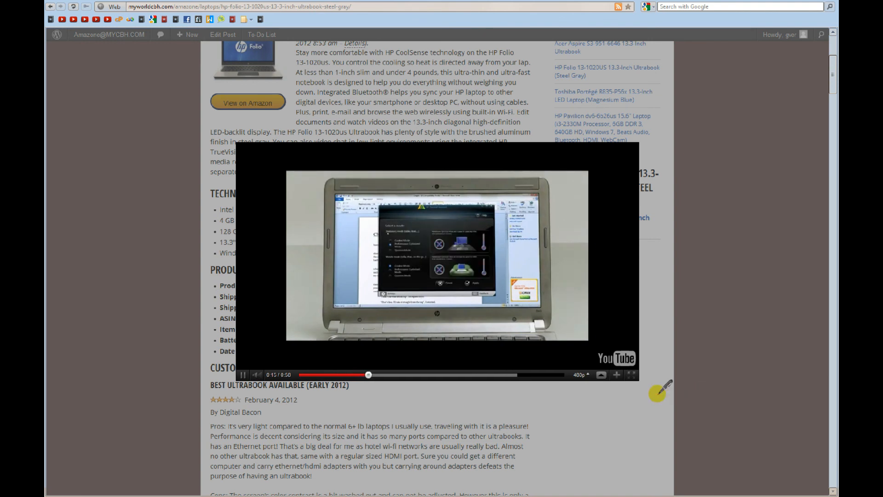
Close the HP Folio video pop-up and browse the post's customer reviews.
click(630, 375)
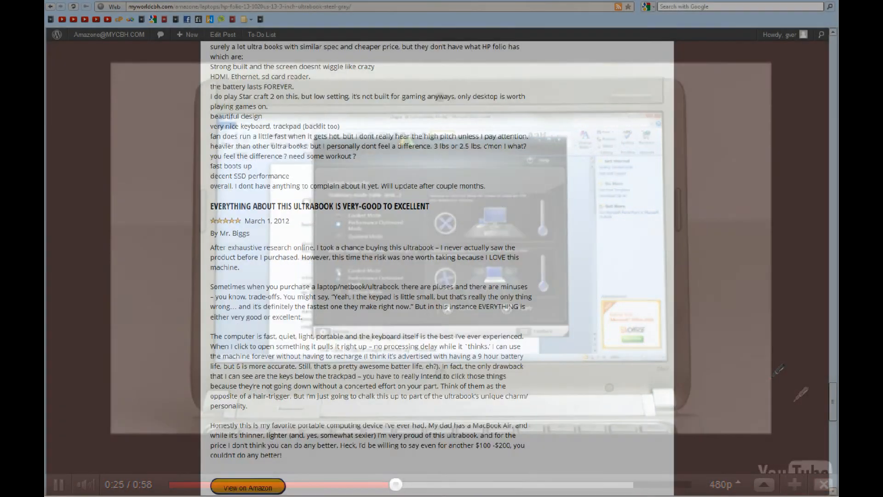
scroll(down, 3)
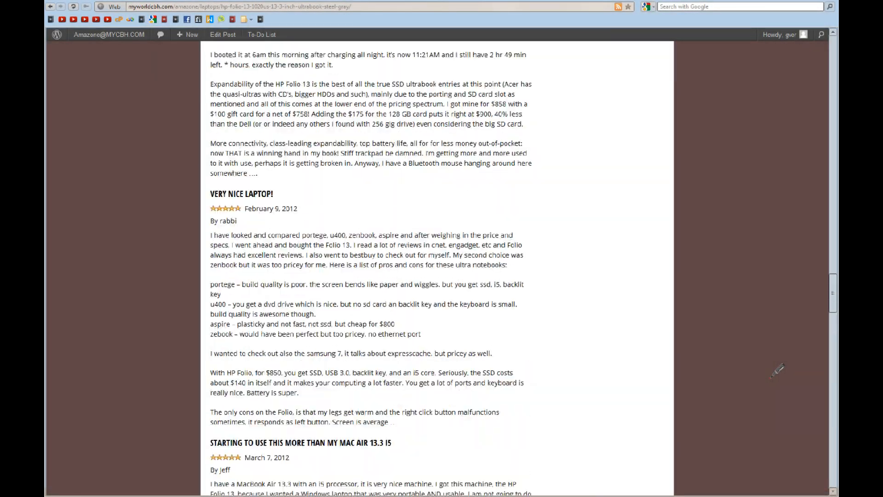
scroll(down, 3)
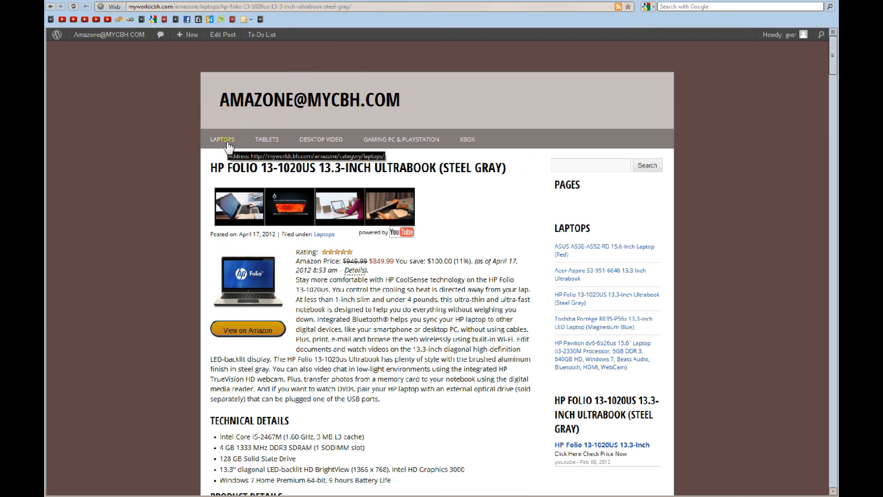
mouse_move(330, 142)
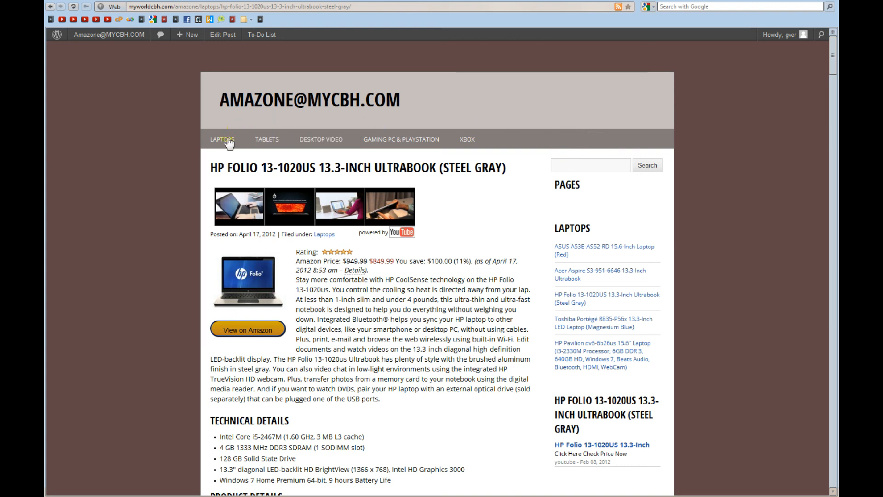
mouse_move(419, 141)
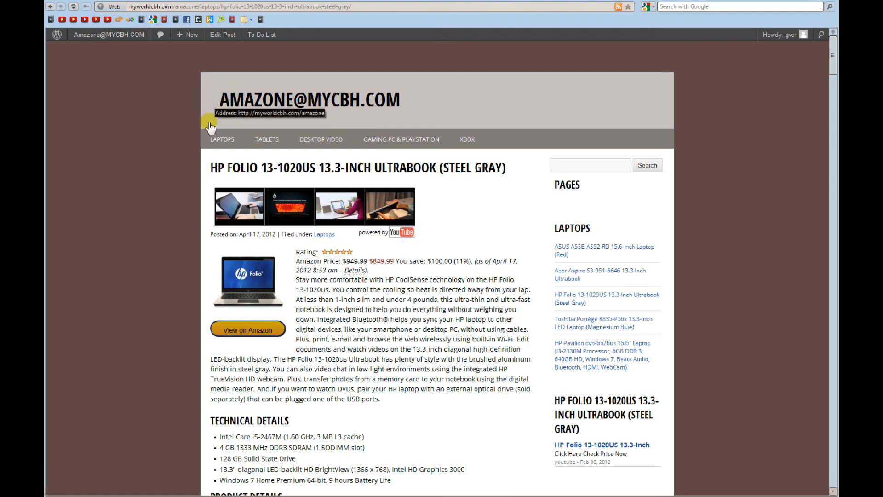
mouse_move(464, 138)
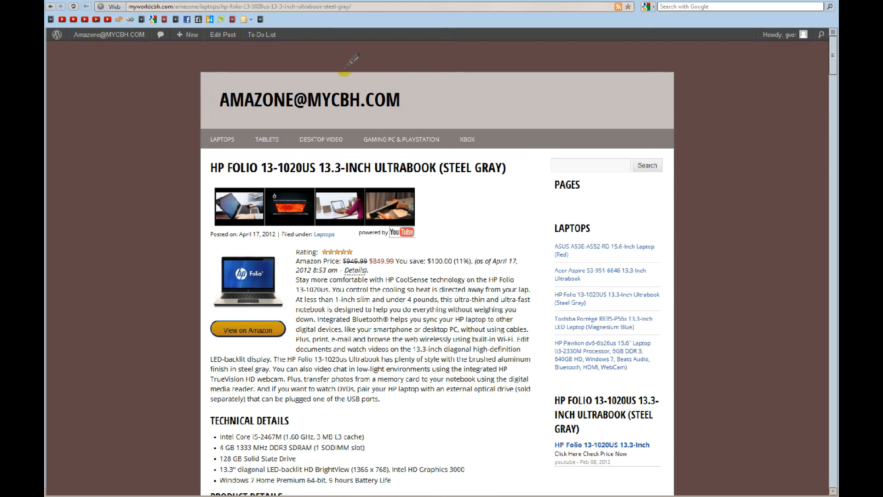
mouse_move(320, 122)
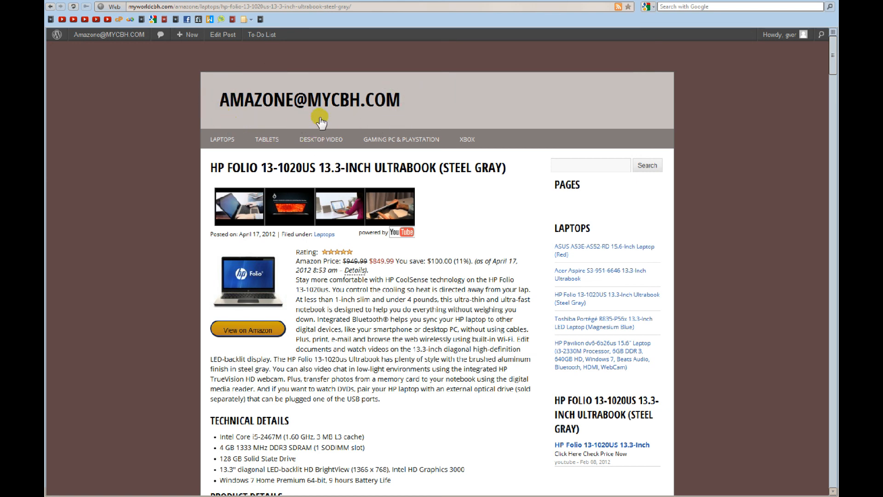
mouse_move(332, 77)
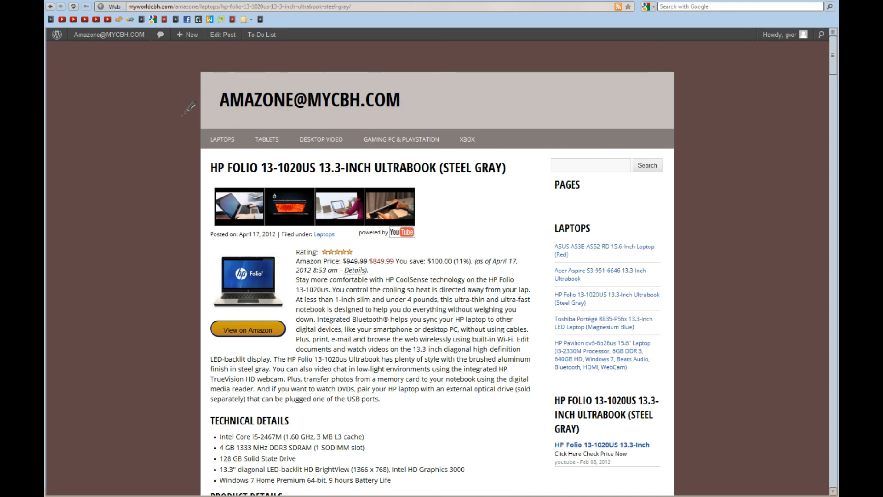
mouse_move(321, 107)
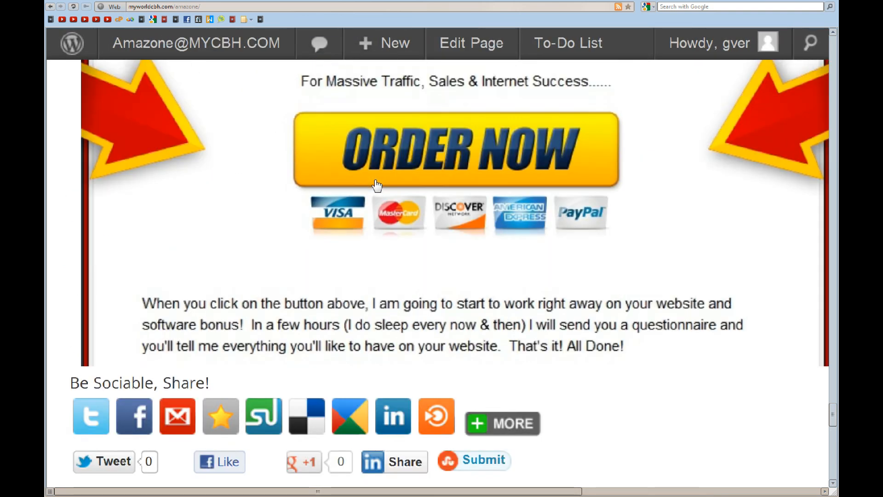
Scroll up to the headline above the ORDER NOW button on the Amazone home page.
scroll(up, 3)
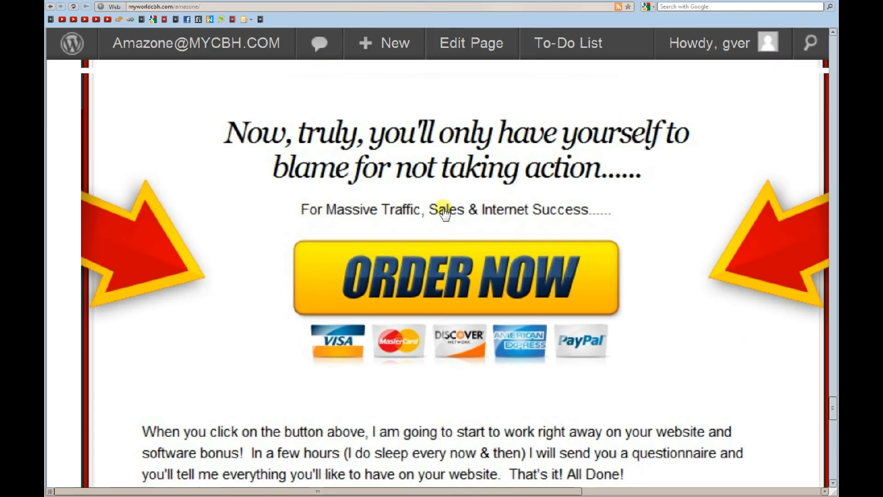
mouse_move(515, 145)
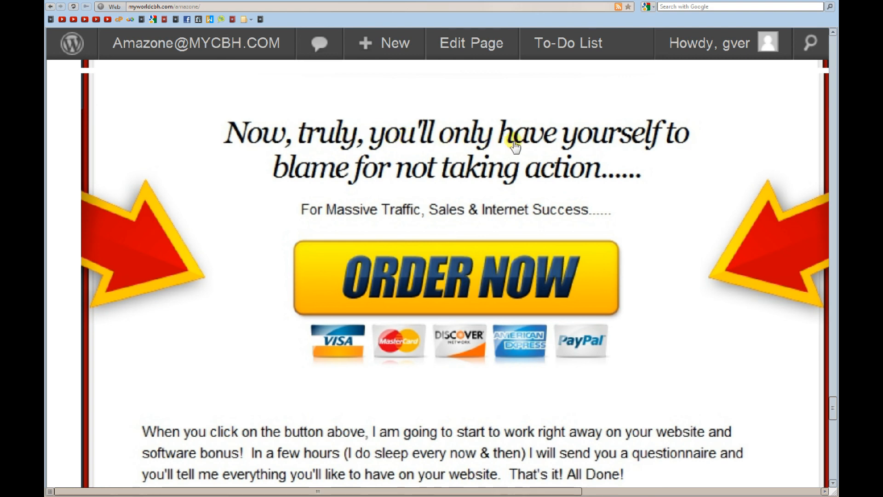
mouse_move(428, 174)
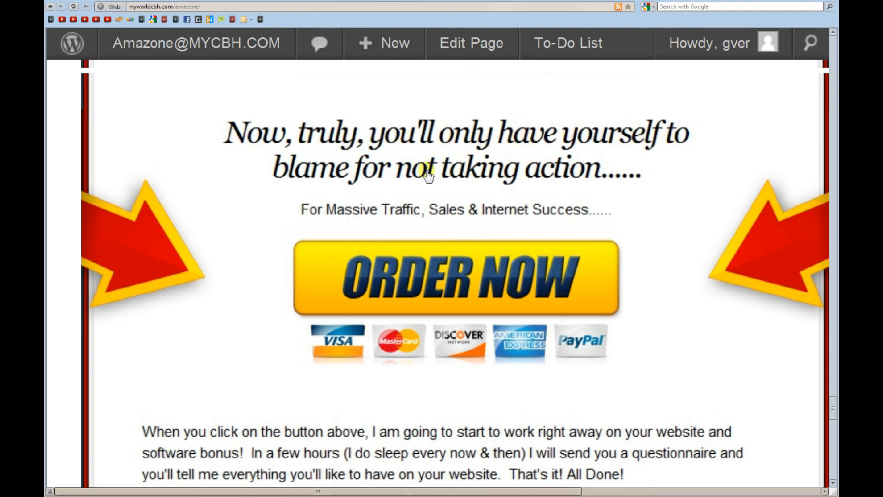